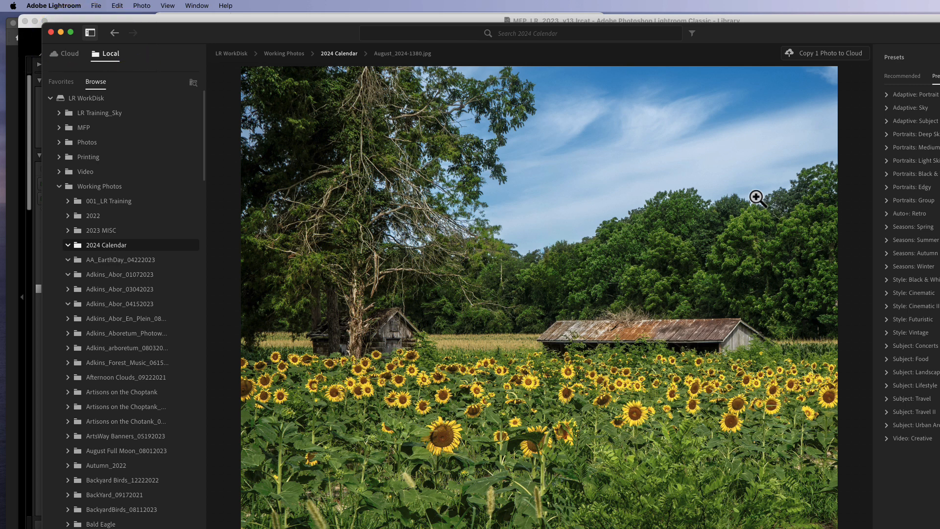
{"action": "mouse_move", "coordinate": [735, 184]}
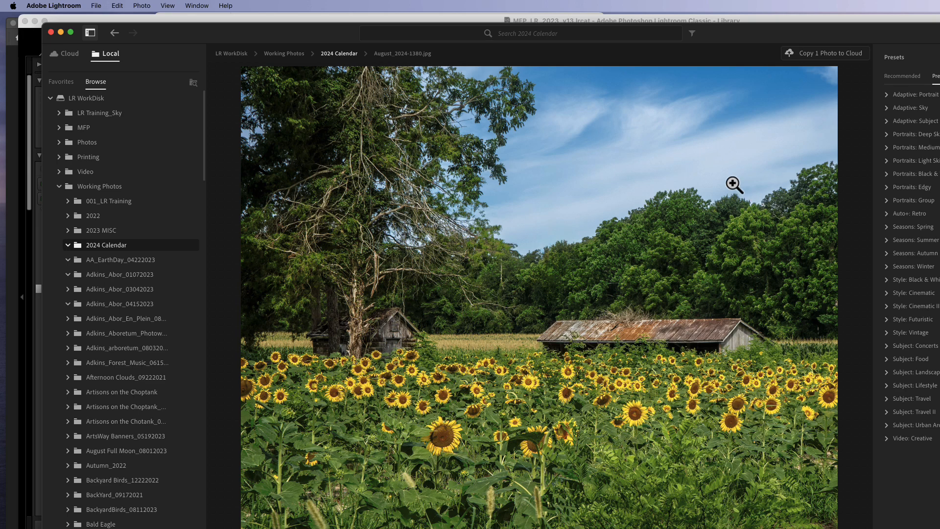
{"action": "mouse_move", "coordinate": [94, 413]}
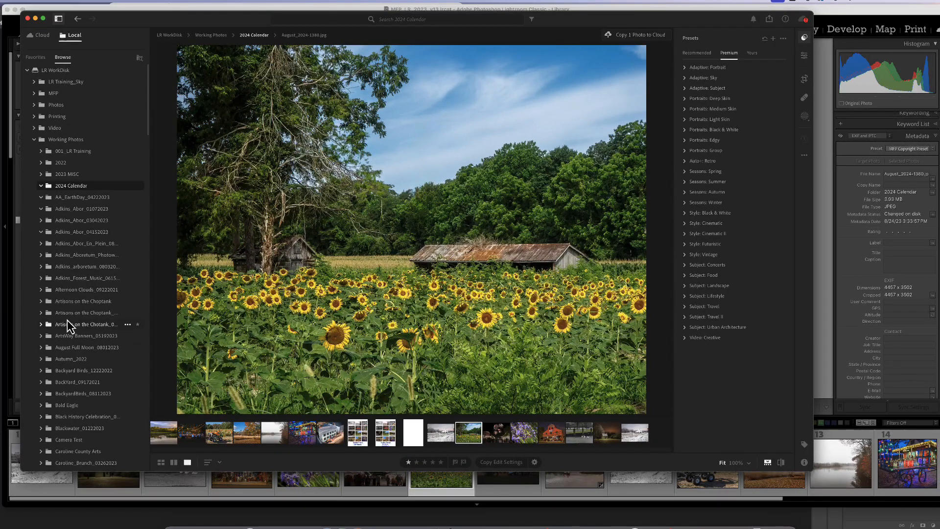
{"action": "mouse_move", "coordinate": [328, 223]}
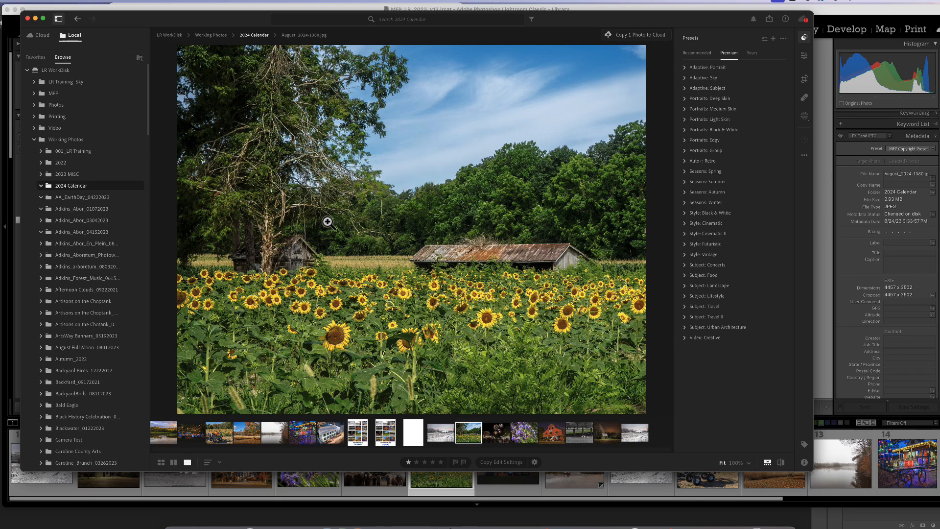
{"action": "mouse_move", "coordinate": [352, 217]}
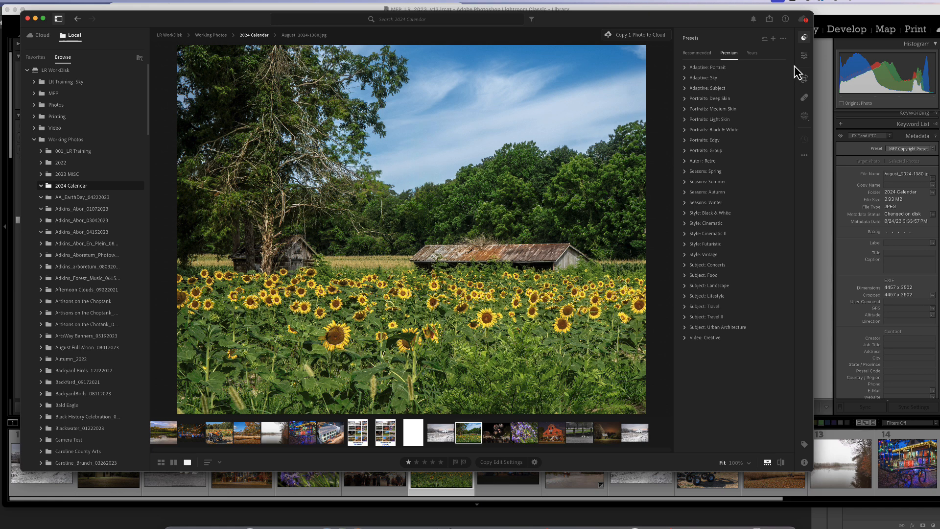
{"action": "mouse_move", "coordinate": [805, 97]}
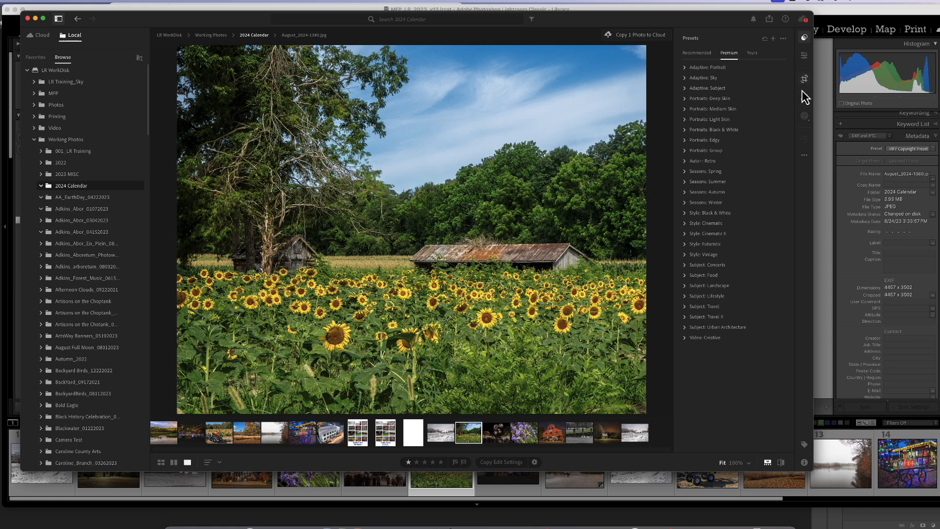
{"action": "mouse_move", "coordinate": [804, 115]}
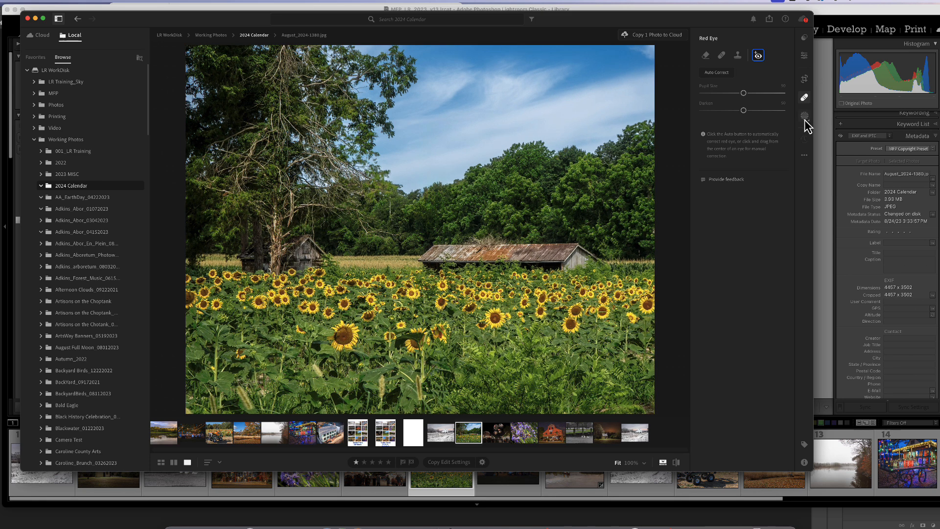
Bring Lightroom's window with the sunflower photo back to the front.
{"action": "left_click", "coordinate": [804, 55]}
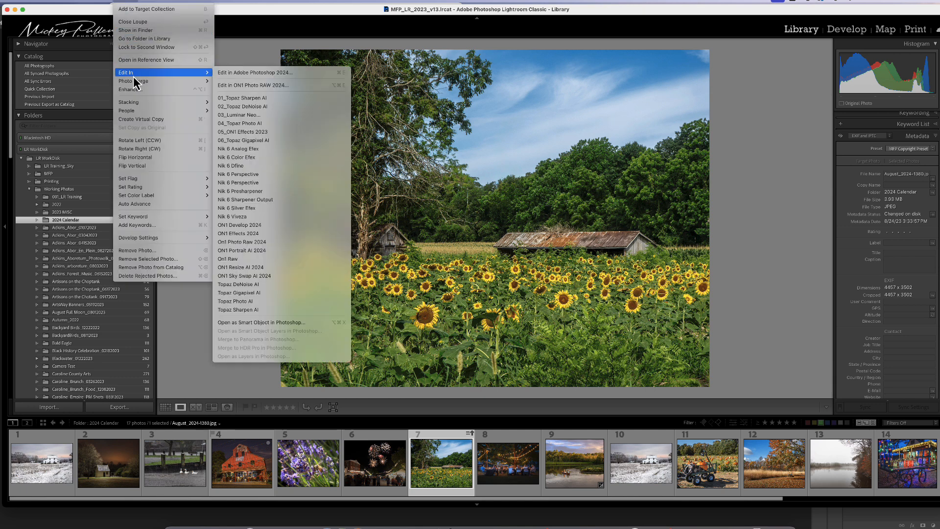
{"action": "mouse_move", "coordinate": [282, 166]}
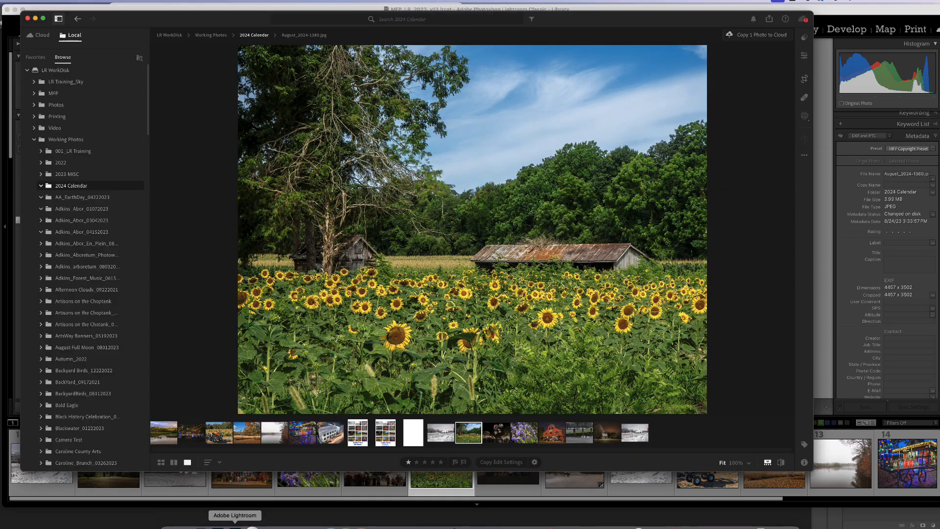
{"action": "mouse_move", "coordinate": [178, 118]}
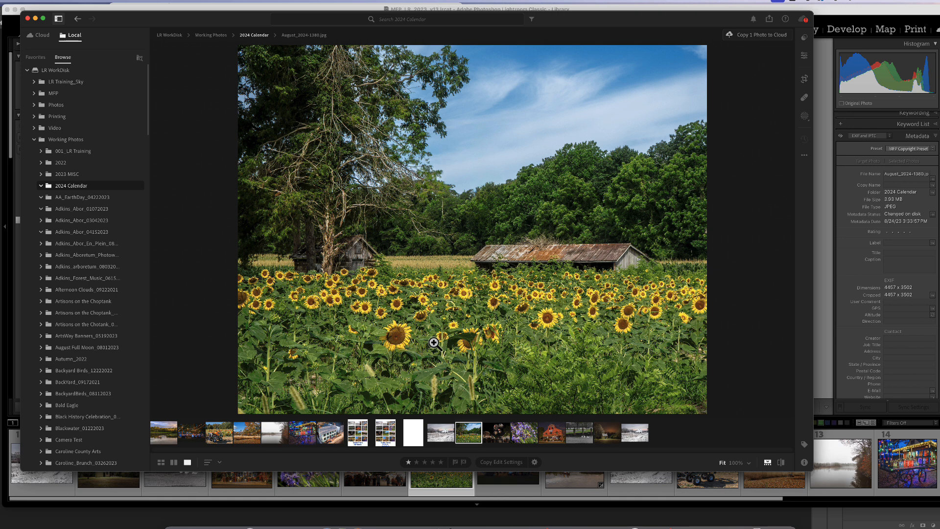
{"action": "mouse_move", "coordinate": [296, 310]}
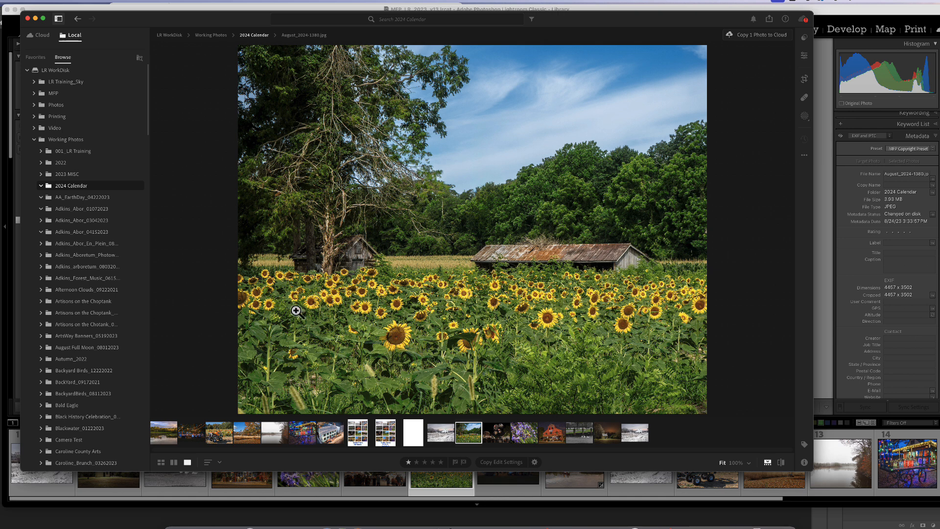
{"action": "mouse_move", "coordinate": [580, 214]}
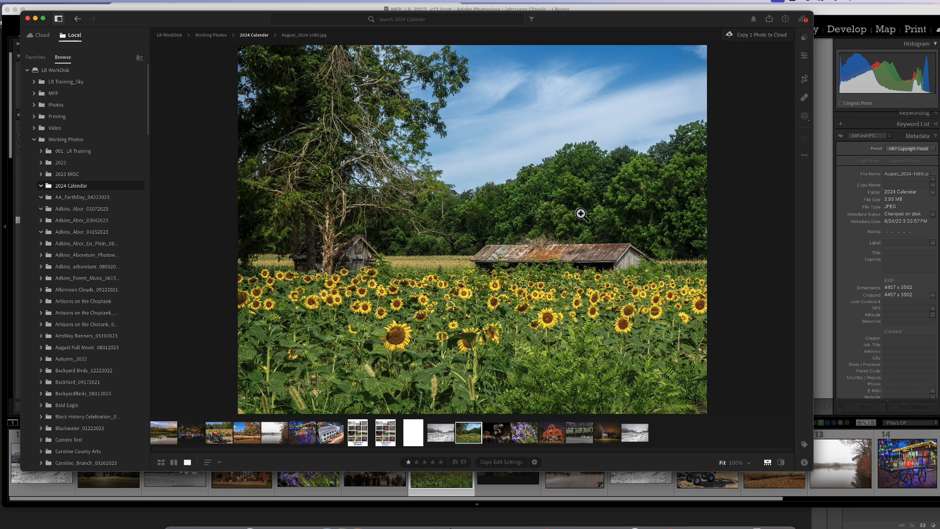
{"action": "mouse_move", "coordinate": [594, 127]}
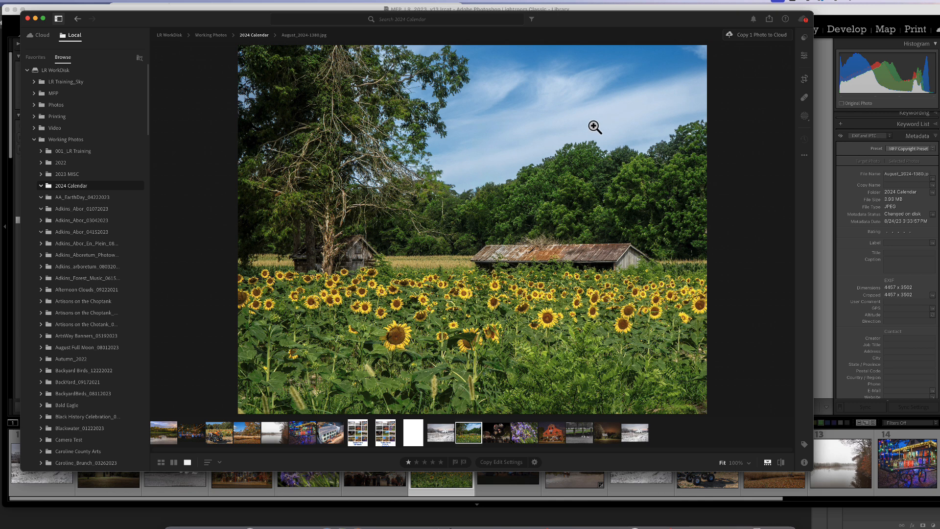
{"action": "mouse_move", "coordinate": [471, 159]}
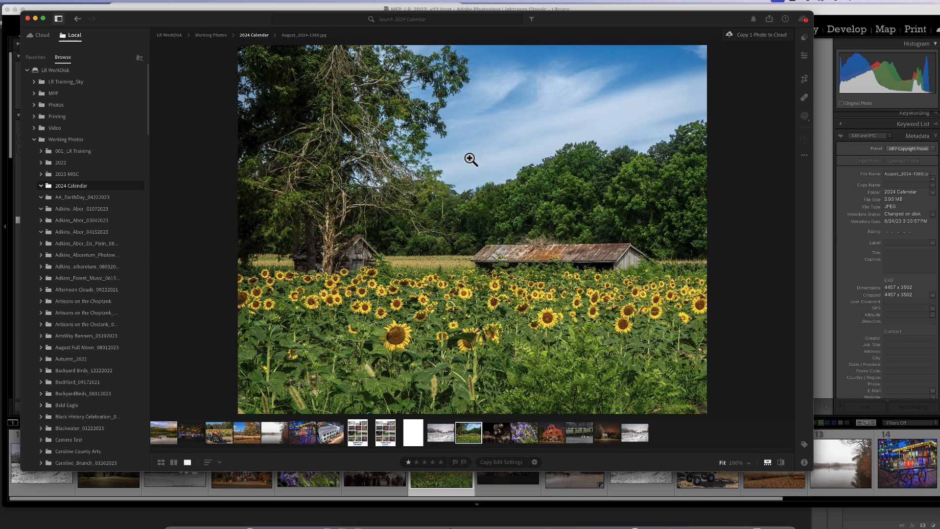
{"action": "mouse_move", "coordinate": [466, 132]}
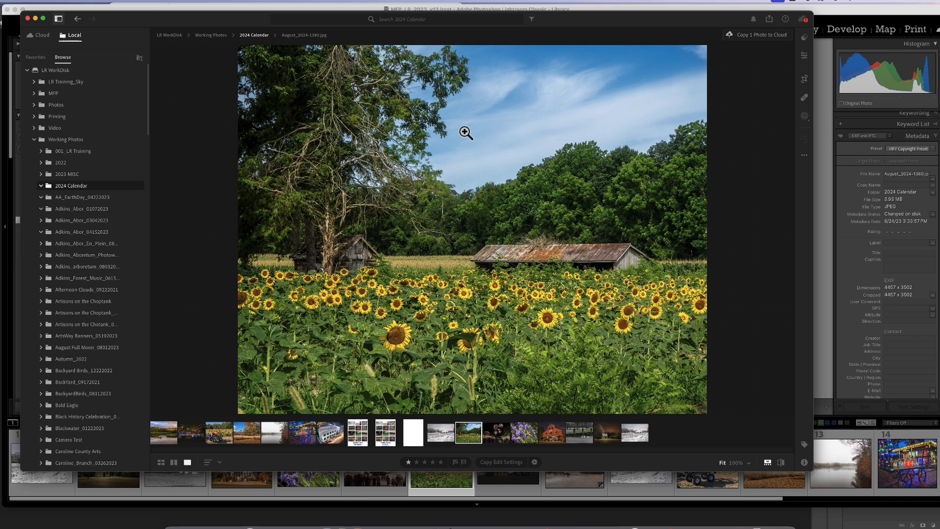
{"action": "mouse_move", "coordinate": [562, 111]}
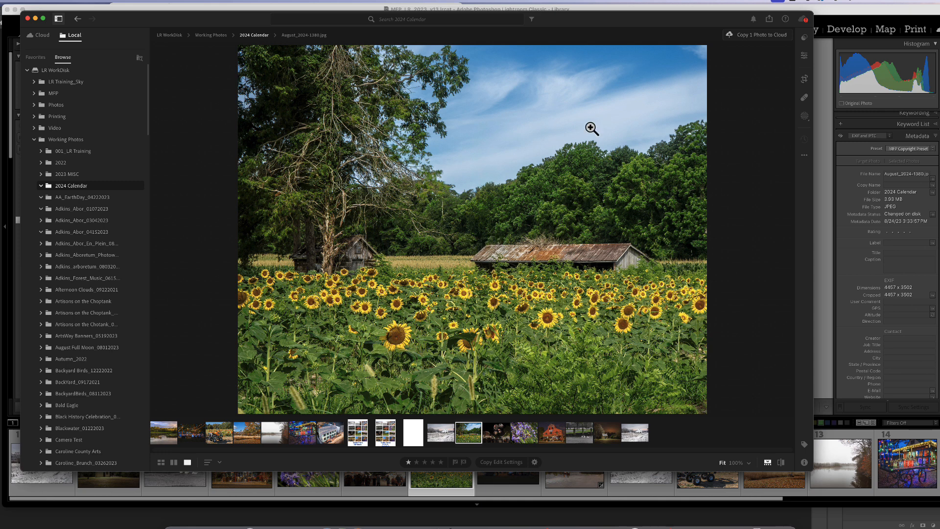
{"action": "mouse_move", "coordinate": [485, 70]}
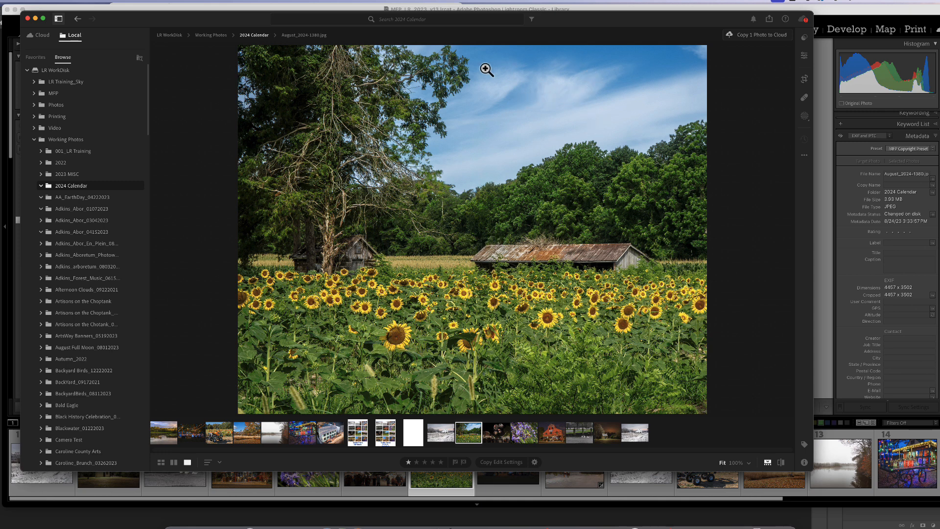
{"action": "mouse_move", "coordinate": [587, 105]}
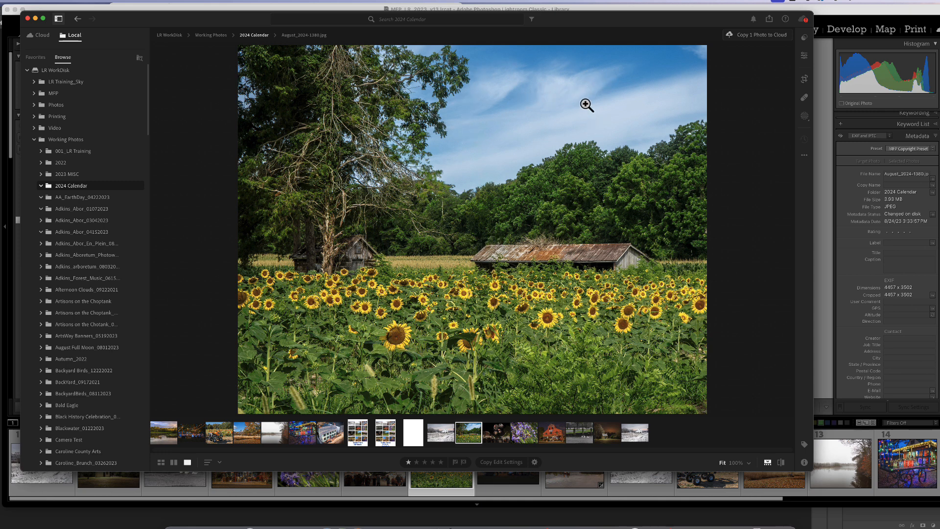
{"action": "mouse_move", "coordinate": [454, 319]}
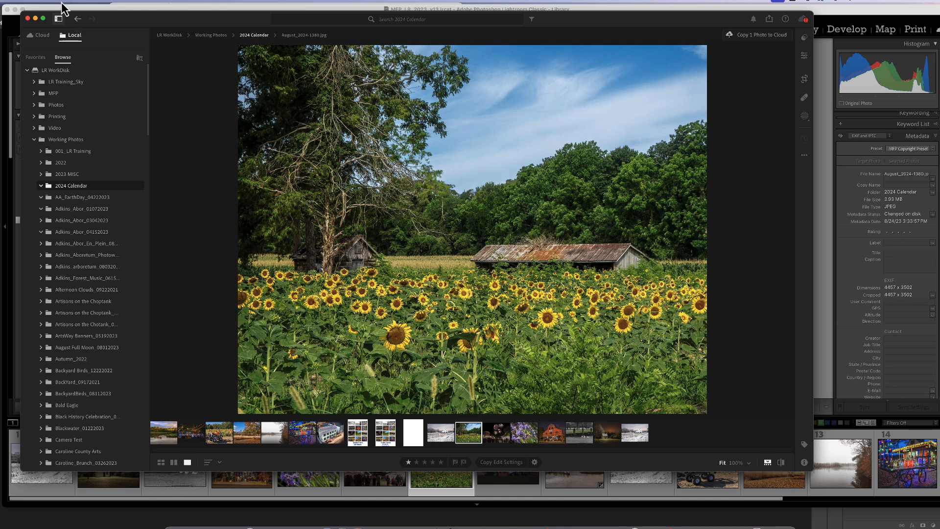
Send the sunflower photo to Photoshop for editing with Edit in Photoshop (Shift+Cmd+E).
{"action": "left_click", "coordinate": [63, 8]}
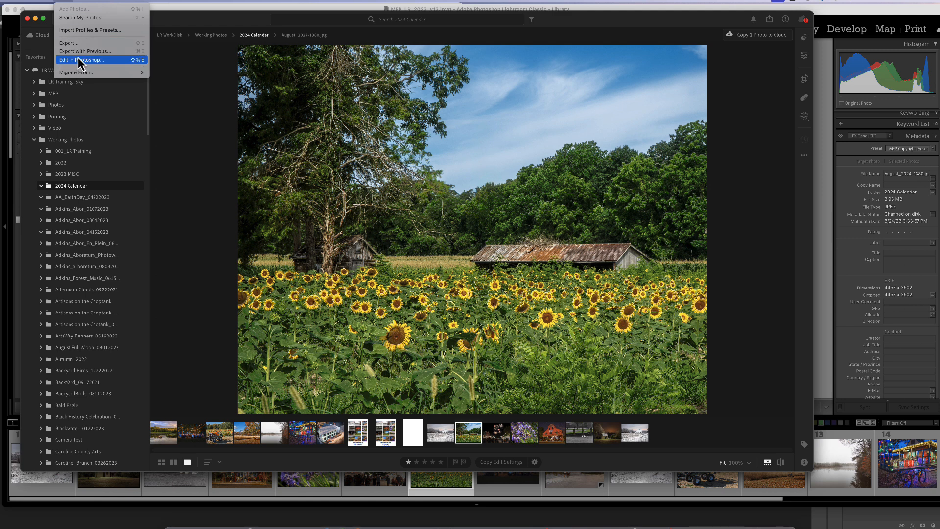
{"action": "mouse_move", "coordinate": [167, 130]}
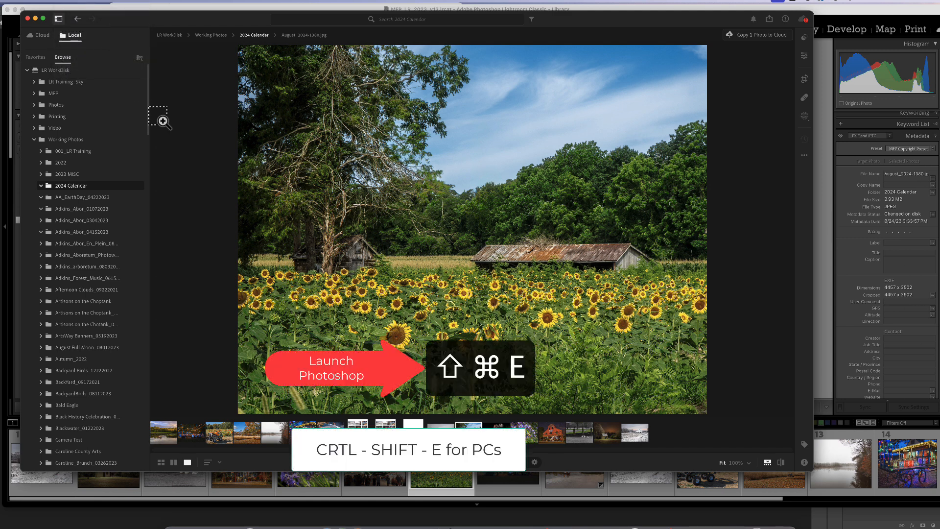
{"action": "key", "text": "cmd+shift+e"}
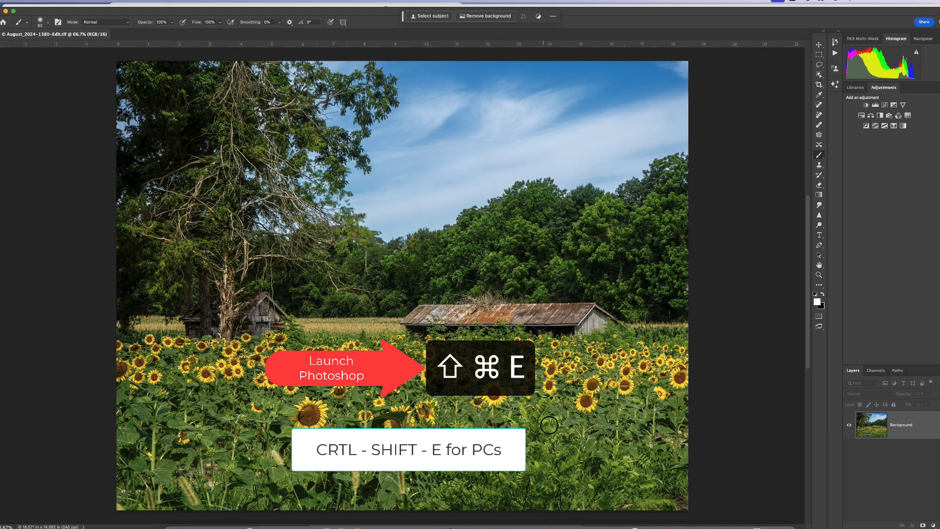
{"action": "mouse_move", "coordinate": [639, 433]}
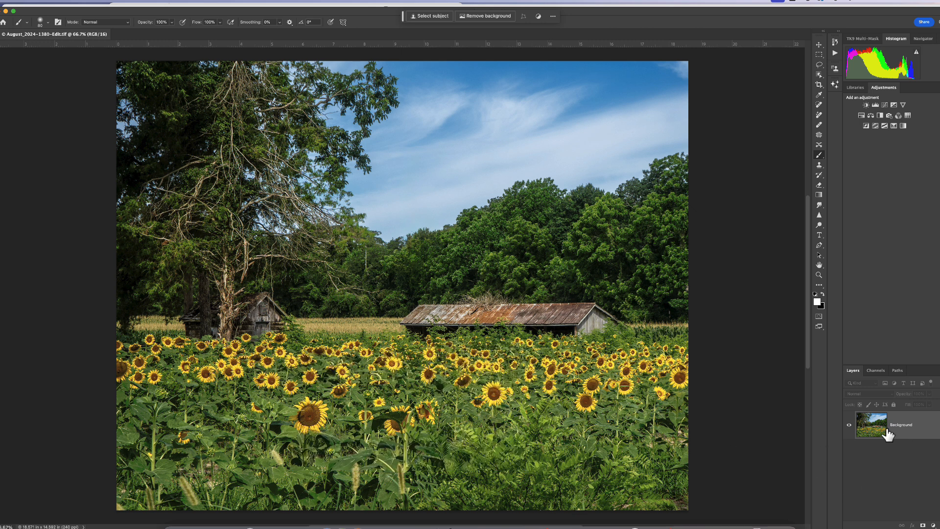
{"action": "mouse_move", "coordinate": [872, 423]}
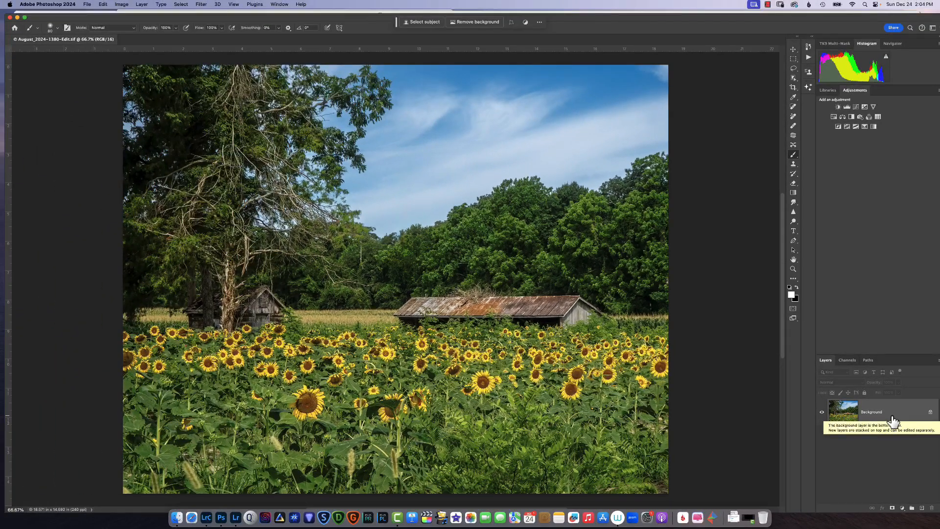
Duplicate the Background layer with Cmd+J and rename the copy 'sharpen'.
{"action": "key", "text": "cmd+j"}
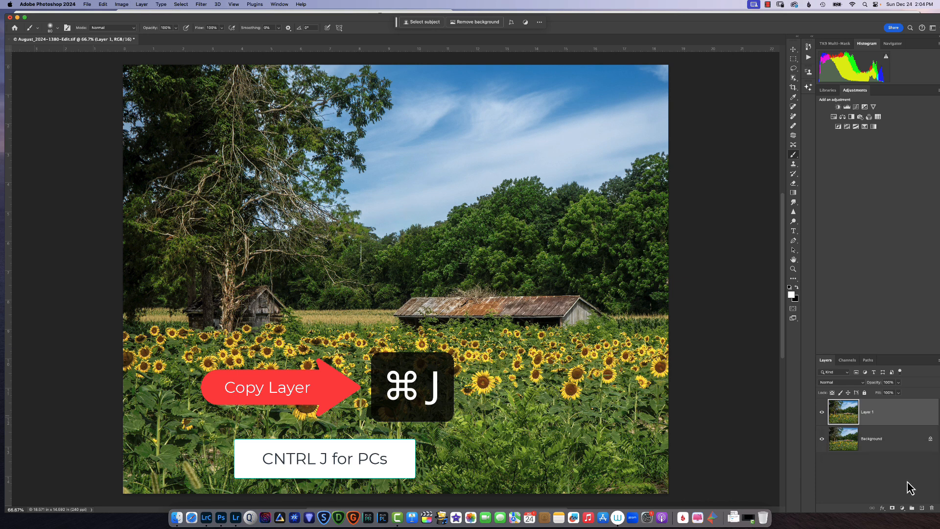
{"action": "double_click", "coordinate": [867, 412]}
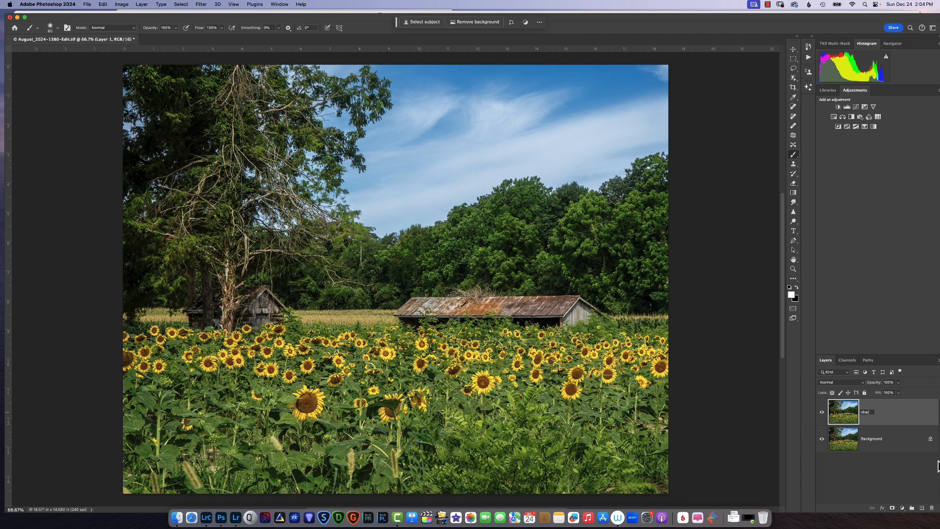
{"action": "type", "text": "sharpen"}
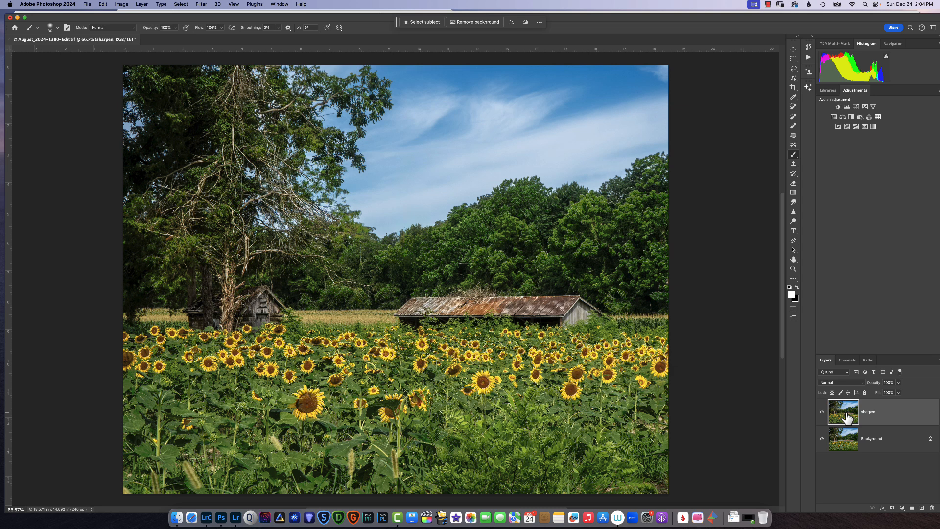
{"action": "mouse_move", "coordinate": [843, 412]}
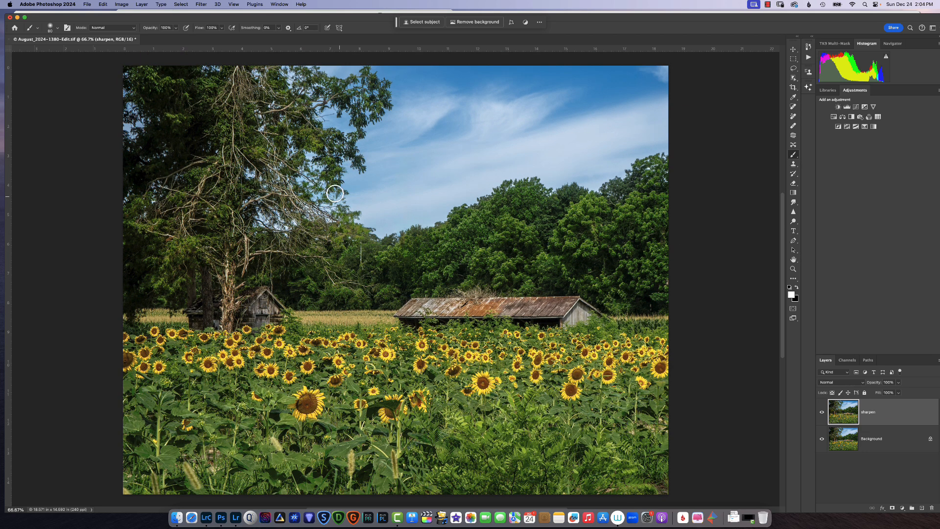
Sharpen the layer in Topaz Sharpen AI with Out of Focus - Very Blurry and apply it back to Photoshop.
{"action": "left_click", "coordinate": [201, 4]}
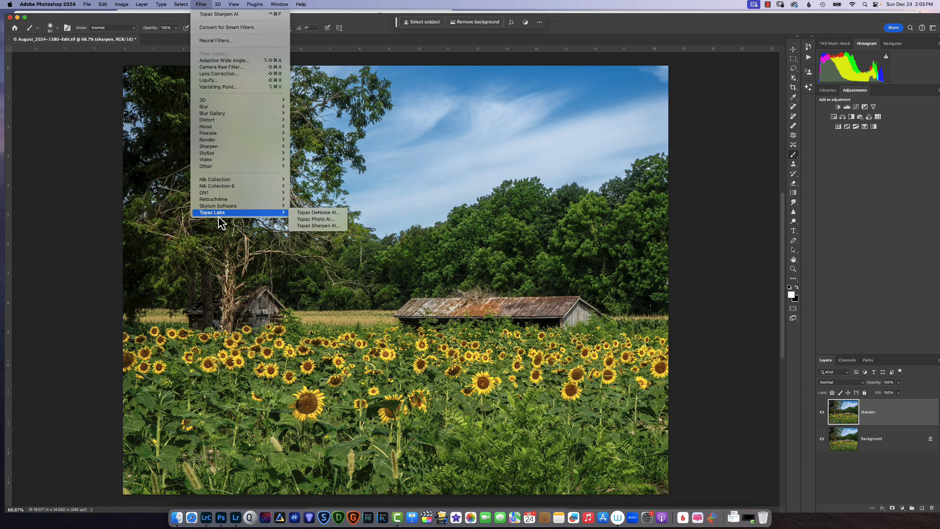
{"action": "left_click", "coordinate": [319, 226]}
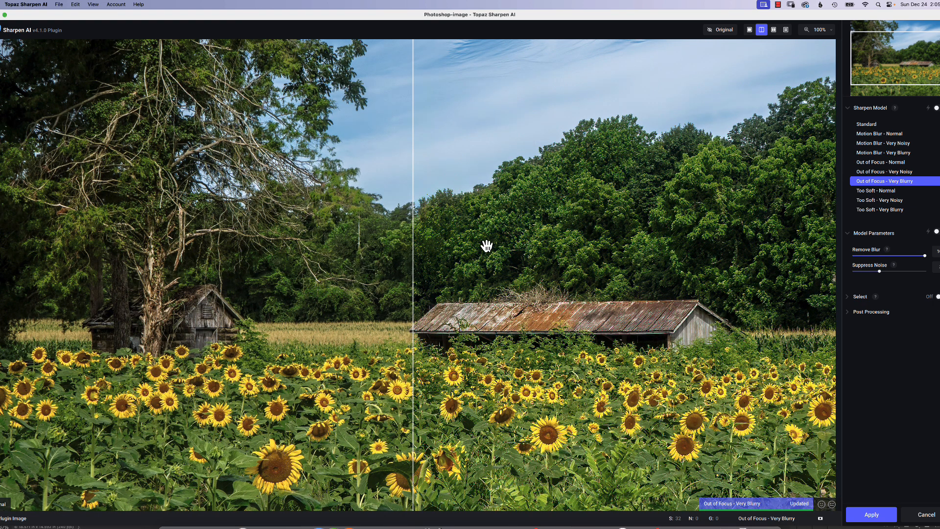
{"action": "mouse_move", "coordinate": [458, 370]}
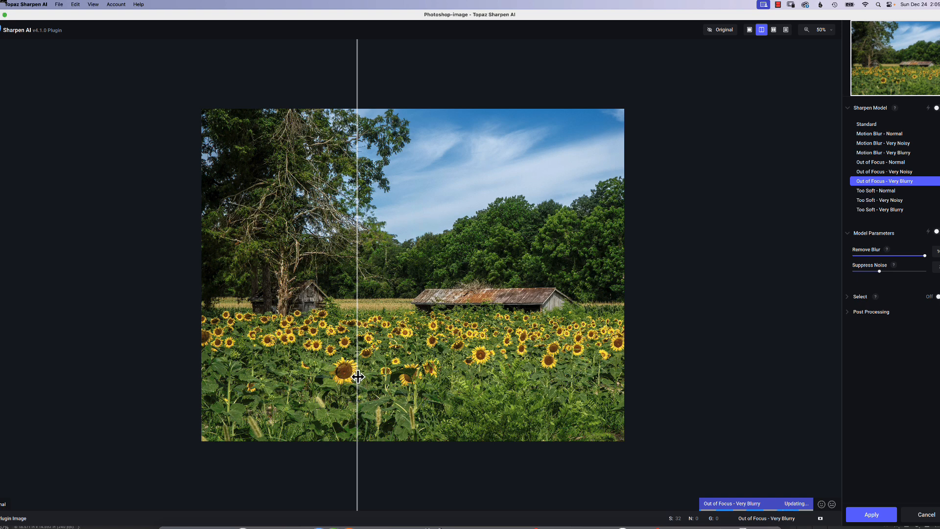
{"action": "mouse_move", "coordinate": [472, 155]}
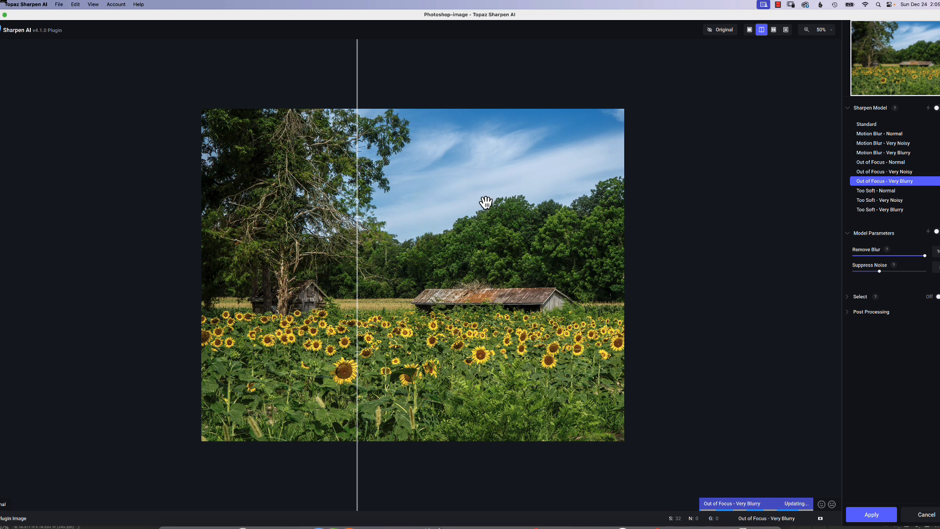
{"action": "mouse_move", "coordinate": [360, 257]}
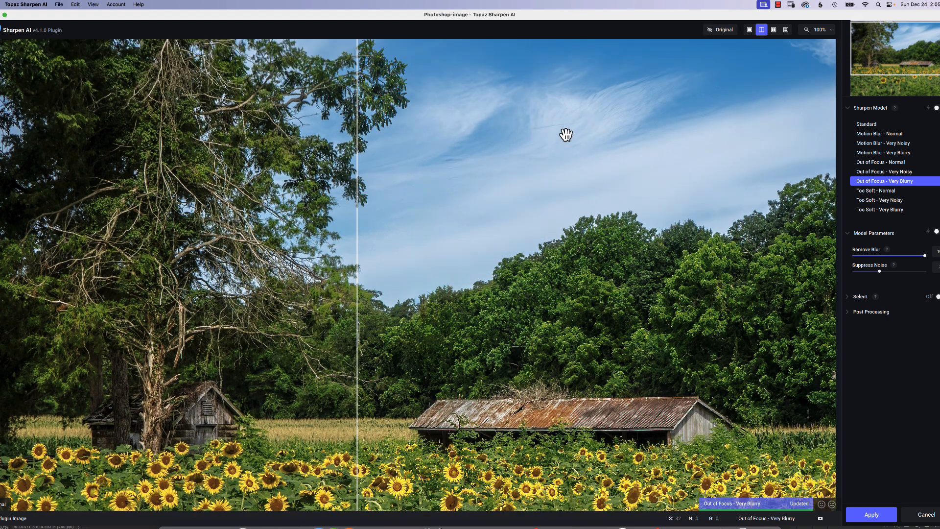
{"action": "mouse_move", "coordinate": [579, 128]}
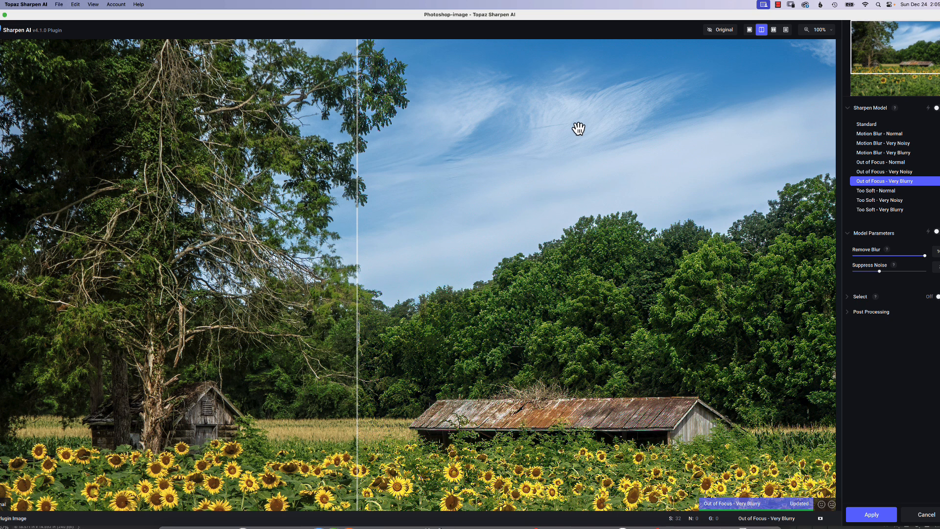
{"action": "mouse_move", "coordinate": [487, 166]}
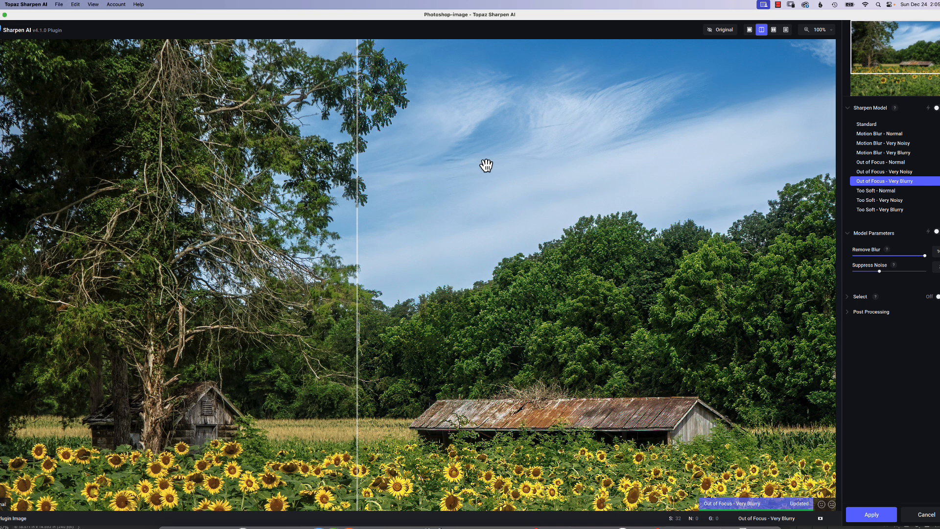
{"action": "mouse_move", "coordinate": [775, 508]}
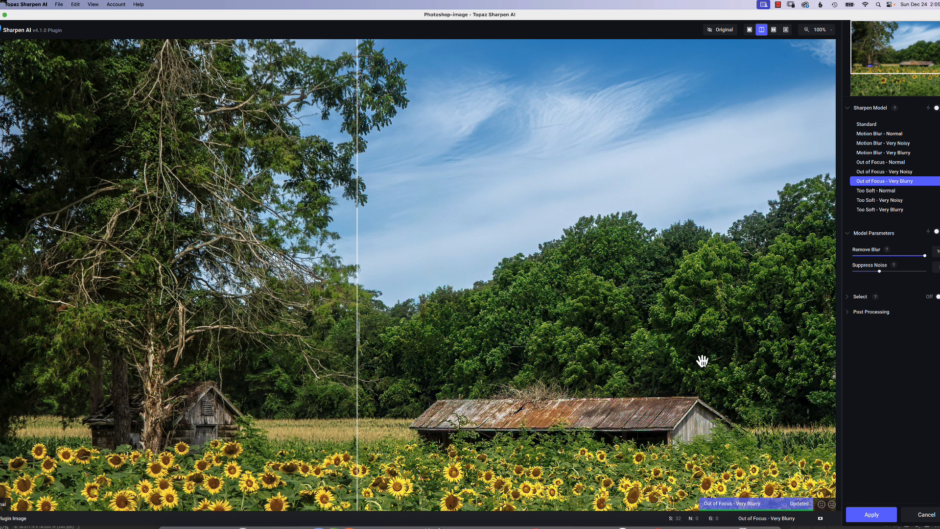
{"action": "left_click", "coordinate": [870, 514]}
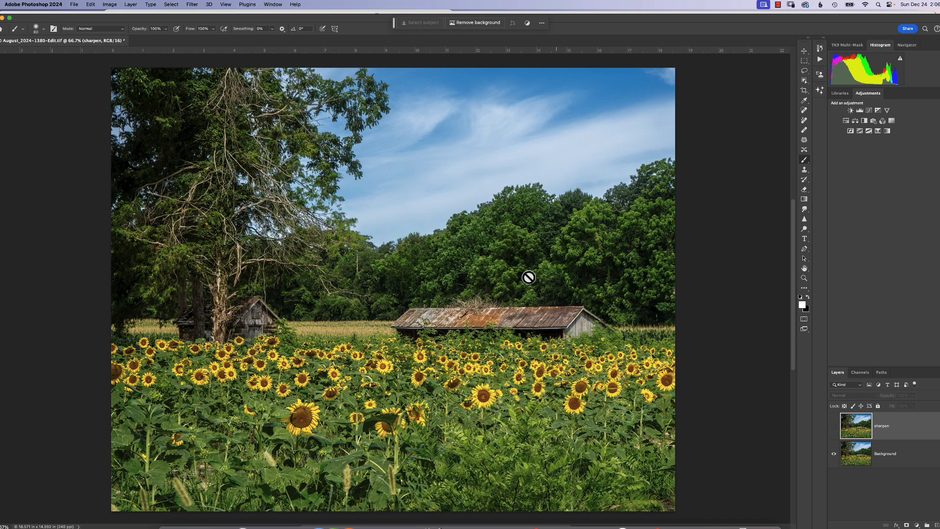
{"action": "mouse_move", "coordinate": [182, 185]}
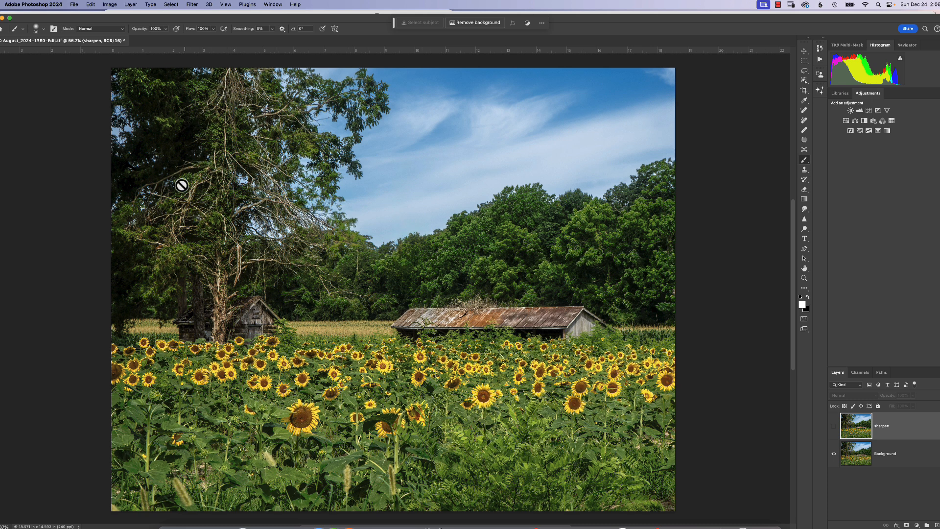
{"action": "mouse_move", "coordinate": [890, 455]}
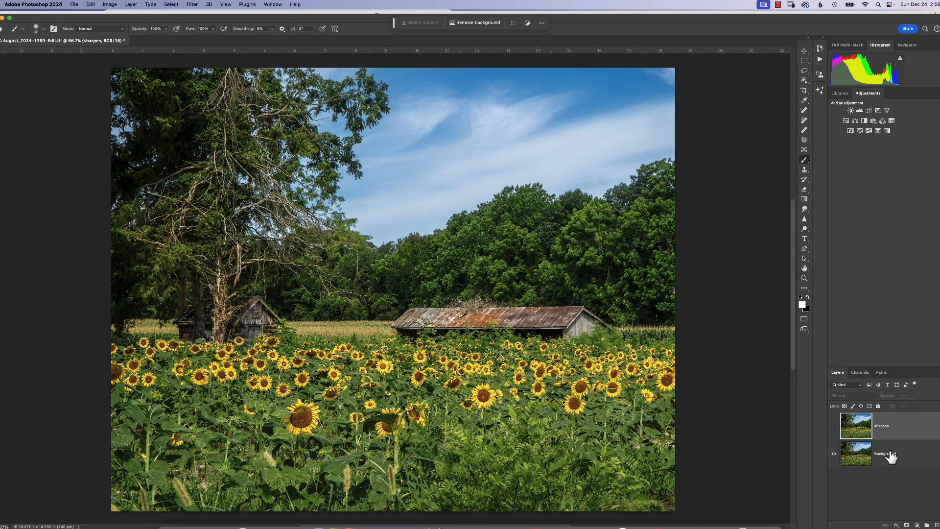
{"action": "left_click", "coordinate": [881, 426]}
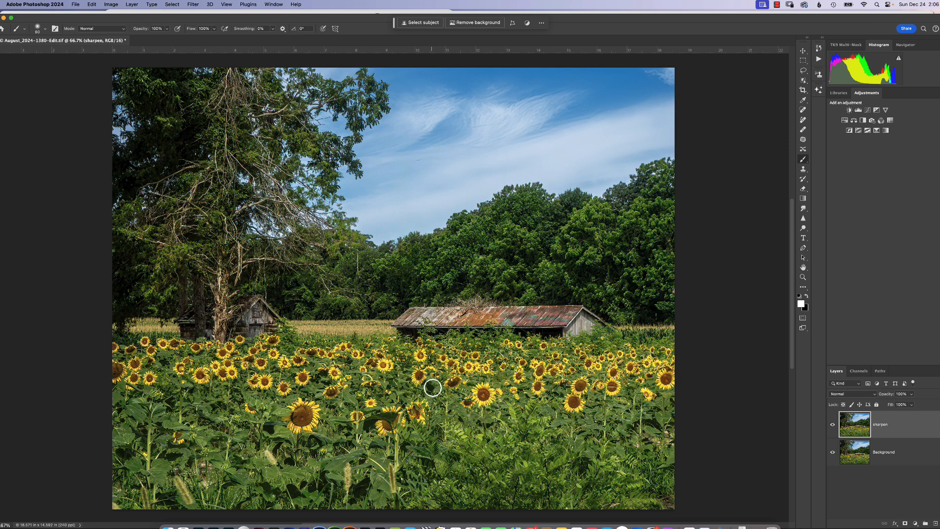
{"action": "mouse_move", "coordinate": [461, 212]}
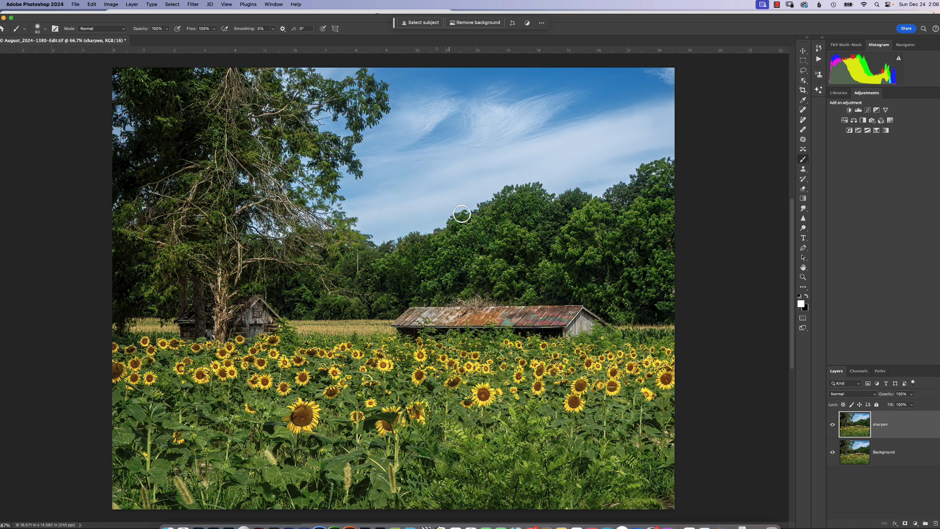
{"action": "mouse_move", "coordinate": [500, 130]}
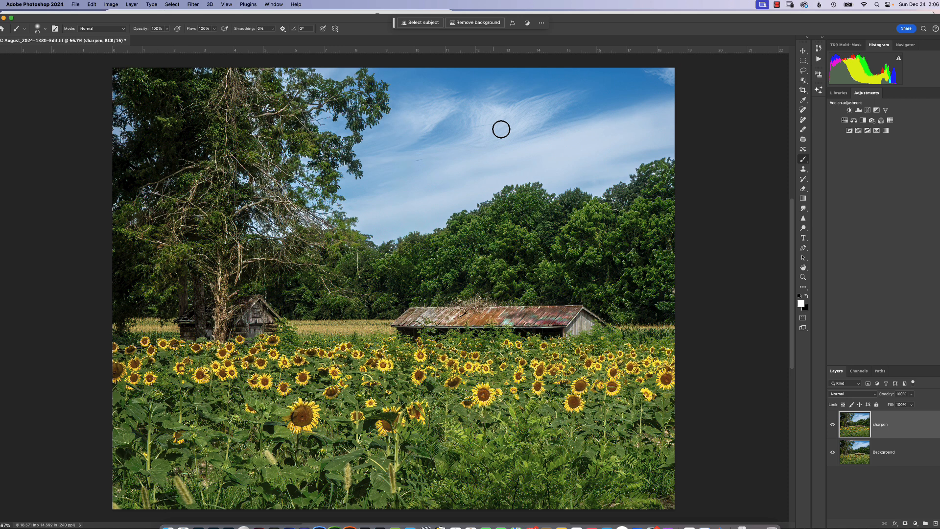
{"action": "mouse_move", "coordinate": [480, 115]}
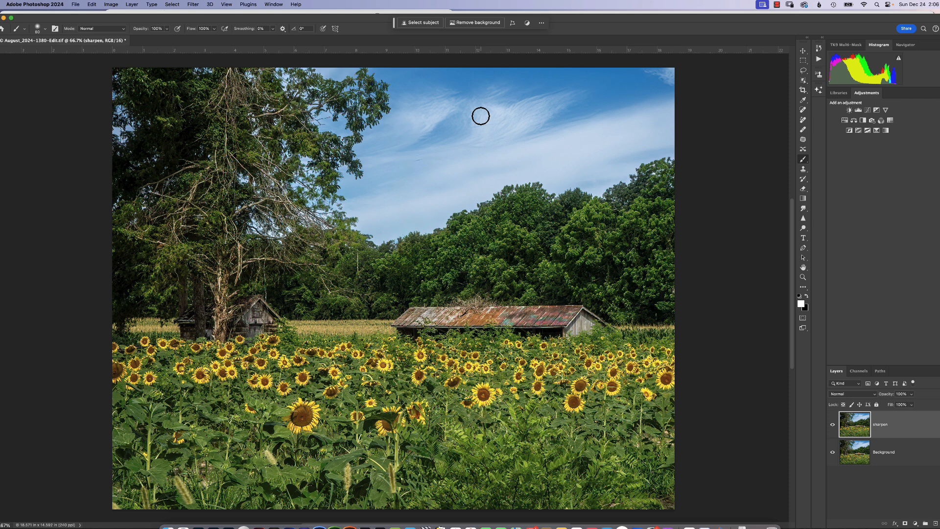
{"action": "mouse_move", "coordinate": [471, 251]}
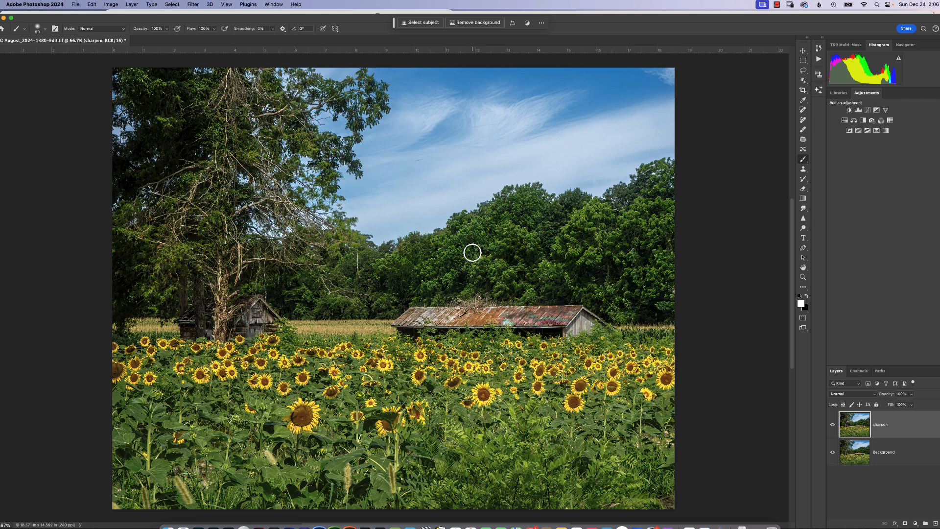
{"action": "mouse_move", "coordinate": [639, 94]}
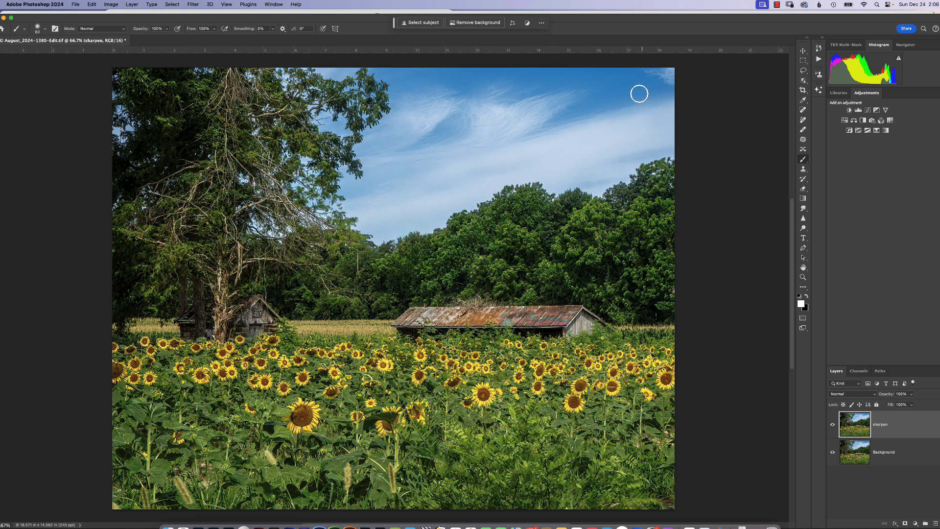
{"action": "mouse_move", "coordinate": [512, 176]}
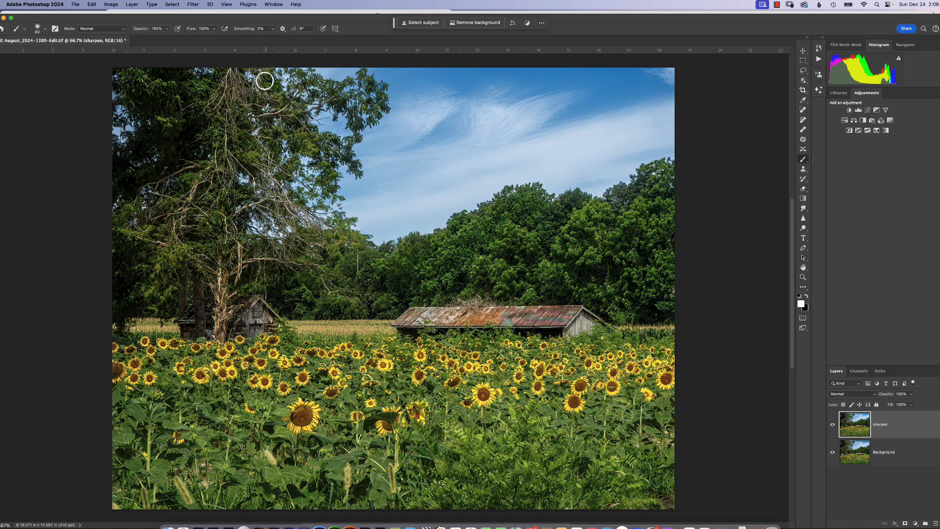
Show the Select menu to reach the Sky selection command.
{"action": "left_click", "coordinate": [173, 4]}
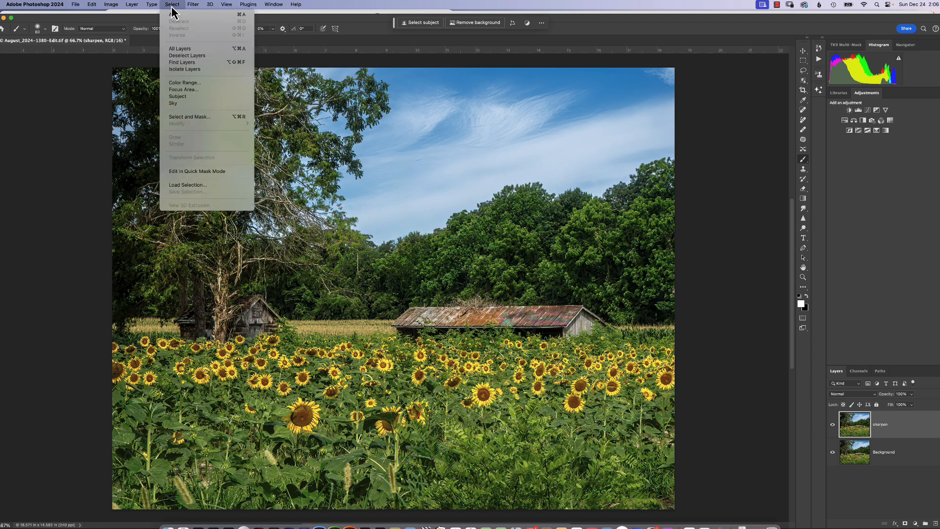
{"action": "mouse_move", "coordinate": [177, 103]}
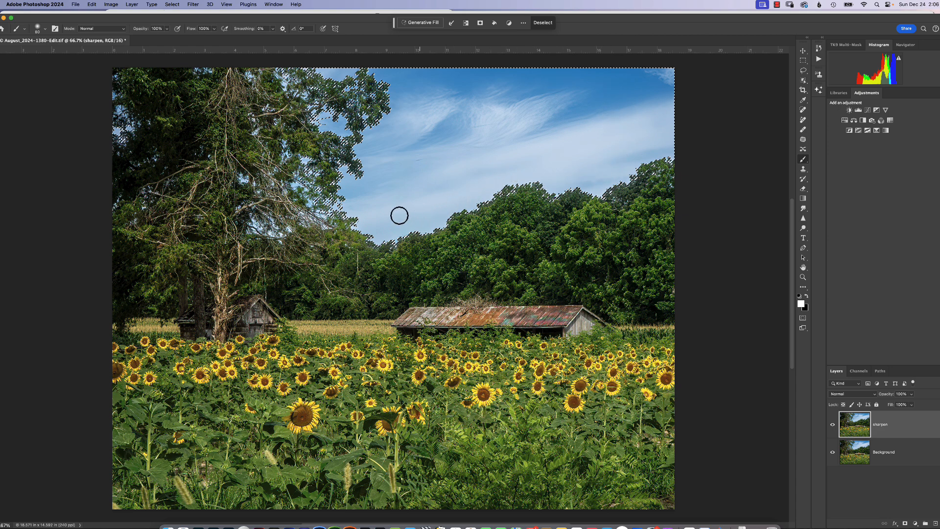
{"action": "mouse_move", "coordinate": [386, 192]}
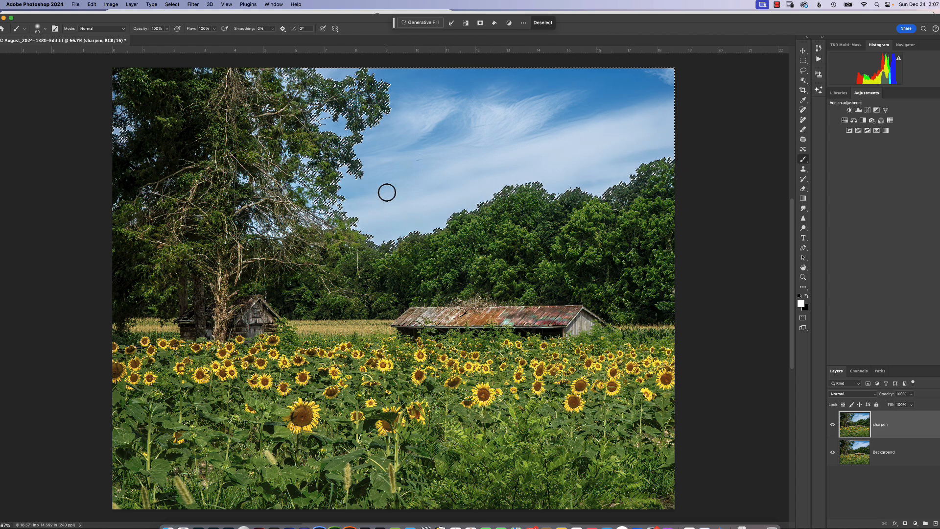
{"action": "mouse_move", "coordinate": [456, 115]}
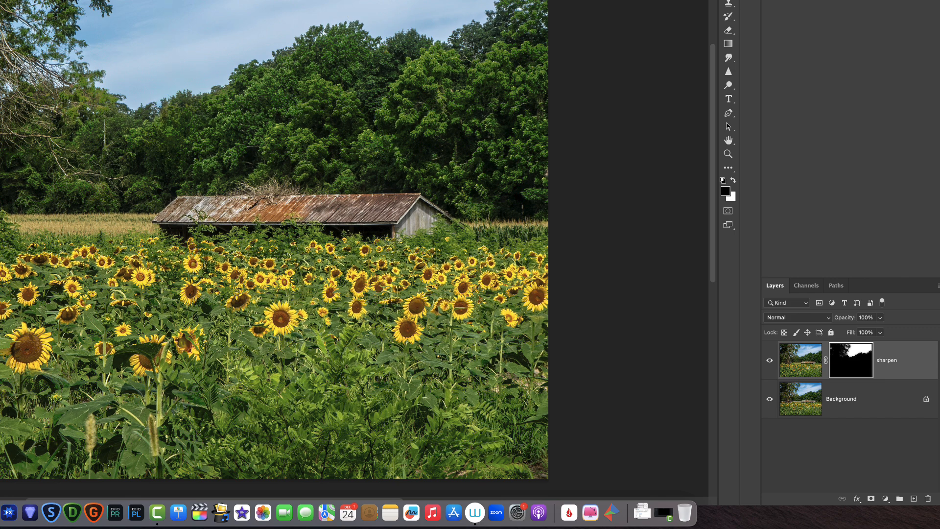
{"action": "mouse_move", "coordinate": [859, 364]}
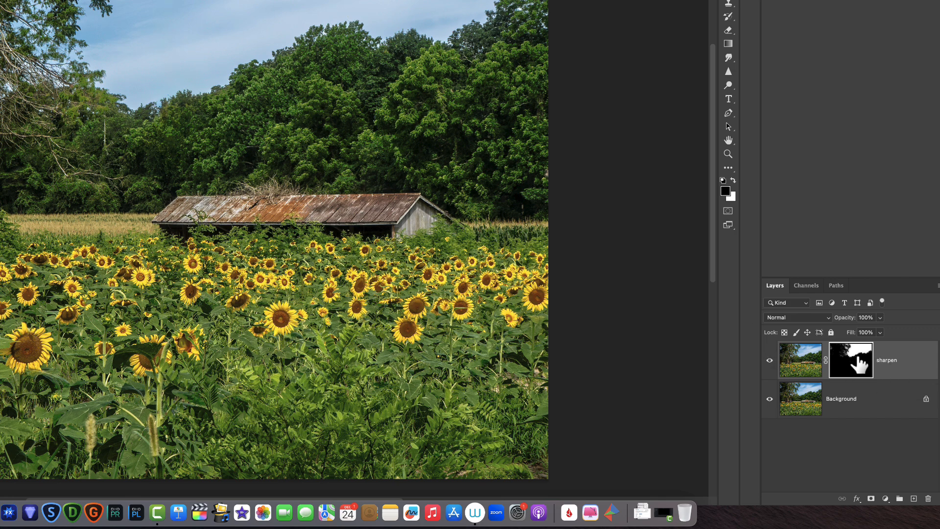
{"action": "mouse_move", "coordinate": [850, 359]}
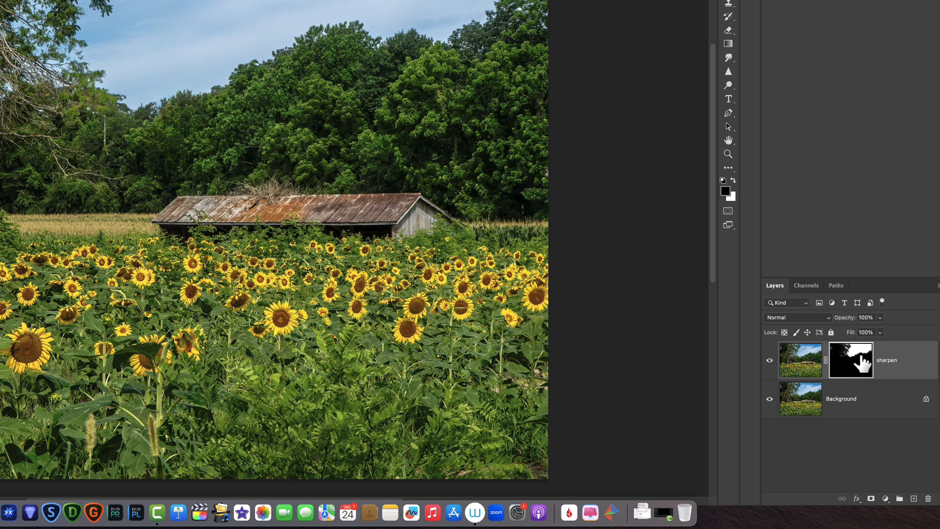
Invert the sharpen layer's mask with Cmd+I so the sky is excluded from sharpening.
{"action": "key", "text": "cmd+i"}
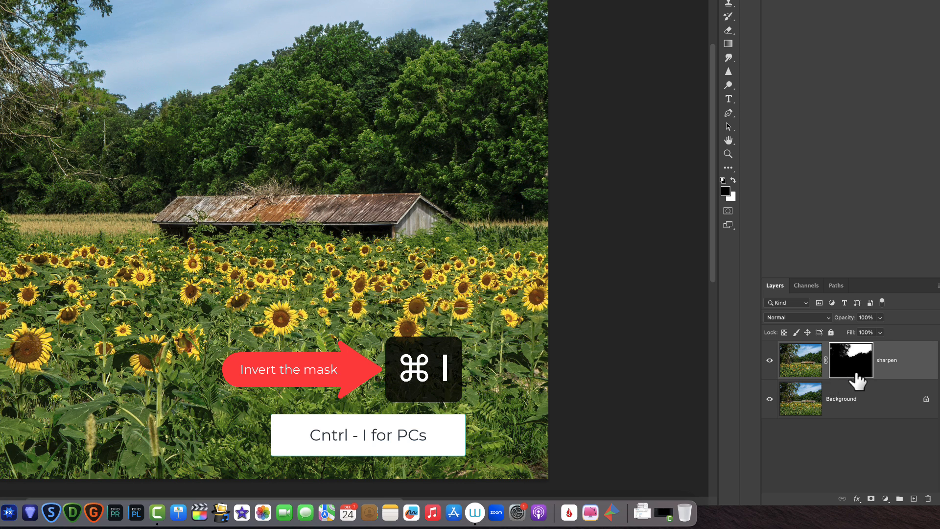
{"action": "key", "text": "cmd+i"}
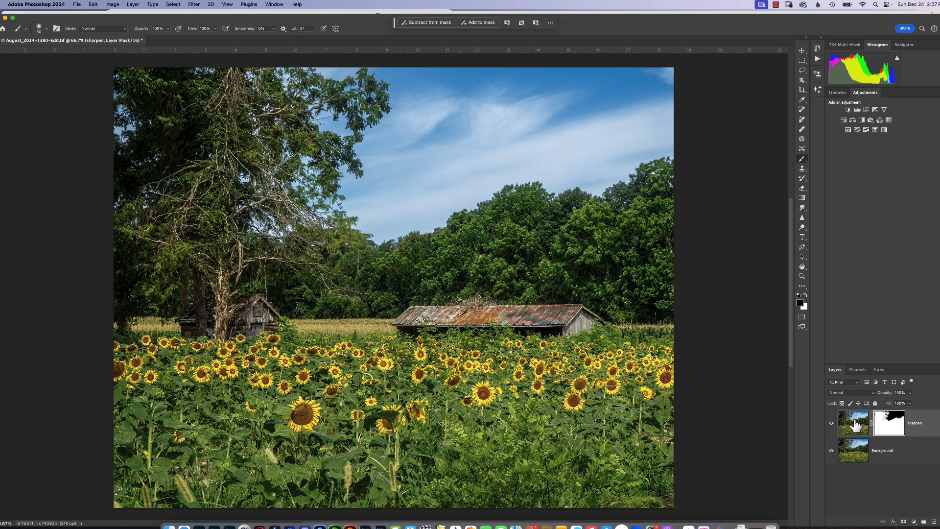
{"action": "mouse_move", "coordinate": [448, 154]}
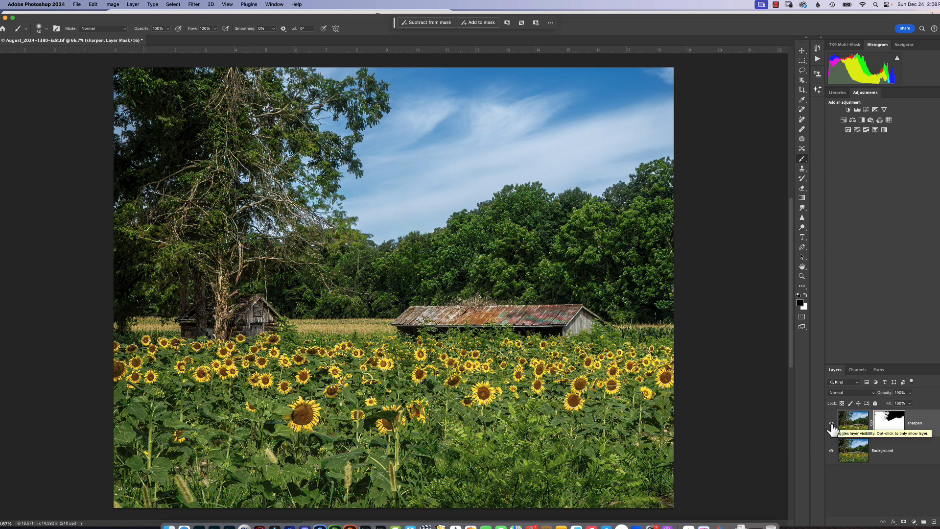
{"action": "mouse_move", "coordinate": [860, 432]}
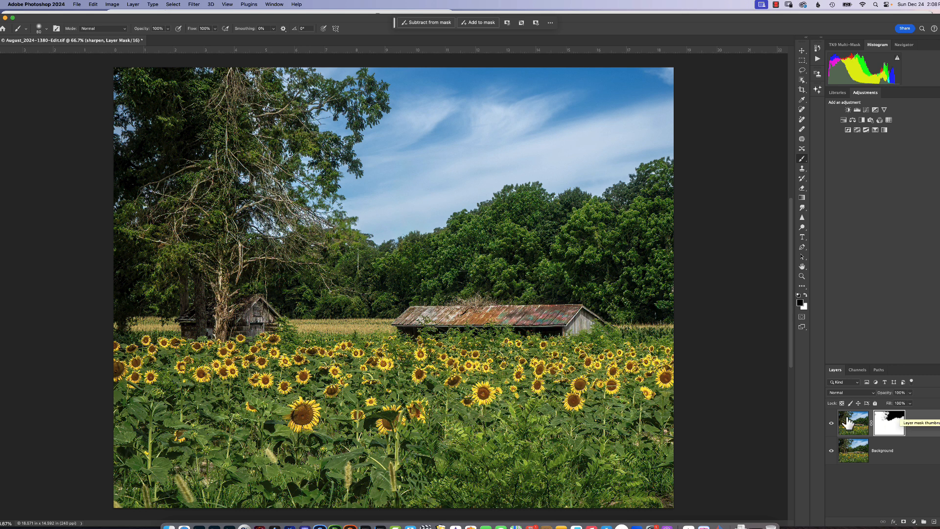
{"action": "mouse_move", "coordinate": [398, 370]}
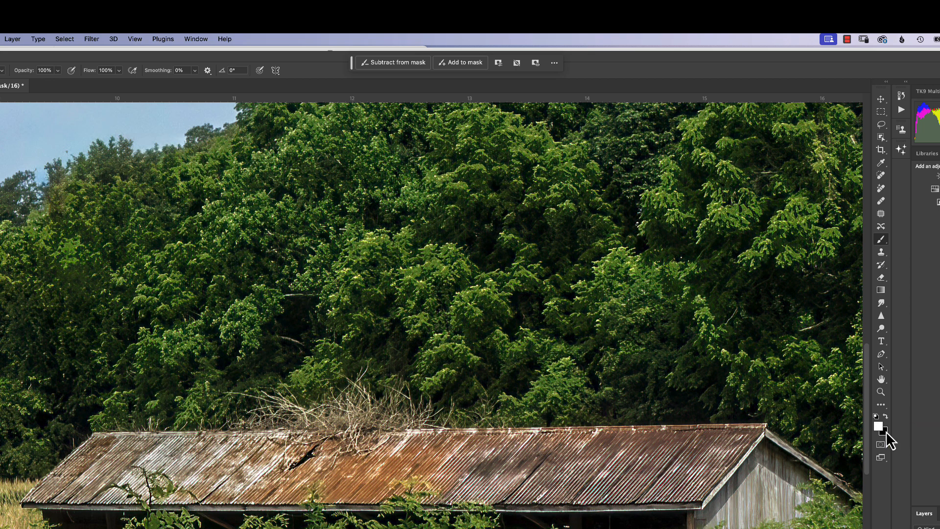
{"action": "mouse_move", "coordinate": [884, 437]}
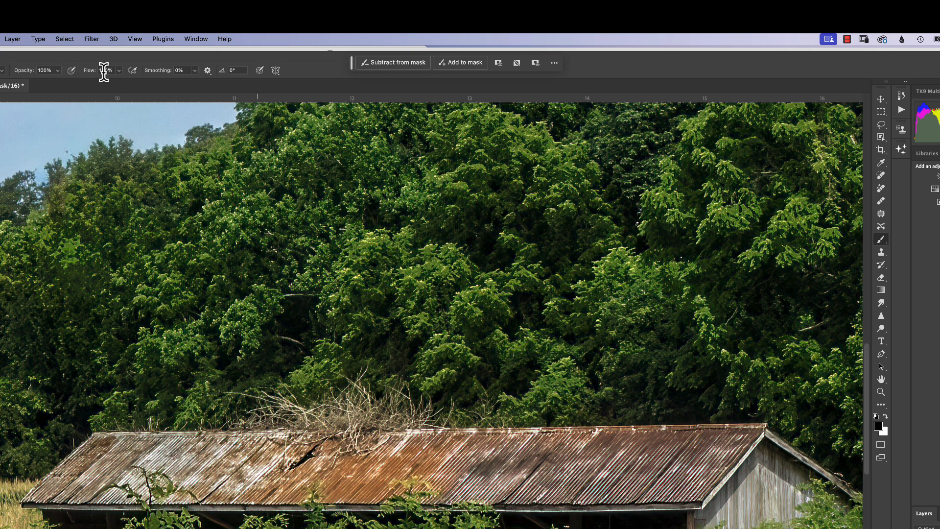
{"action": "mouse_move", "coordinate": [106, 70]}
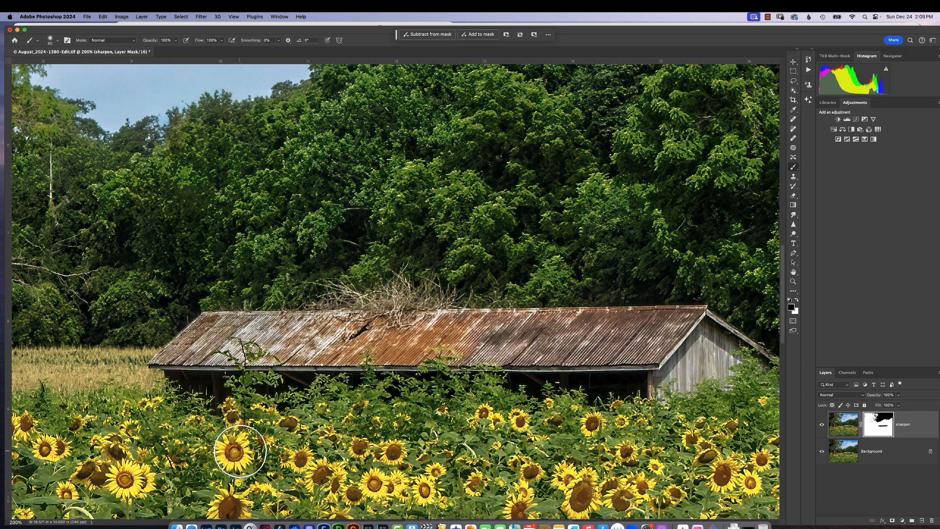
{"action": "mouse_move", "coordinate": [245, 461]}
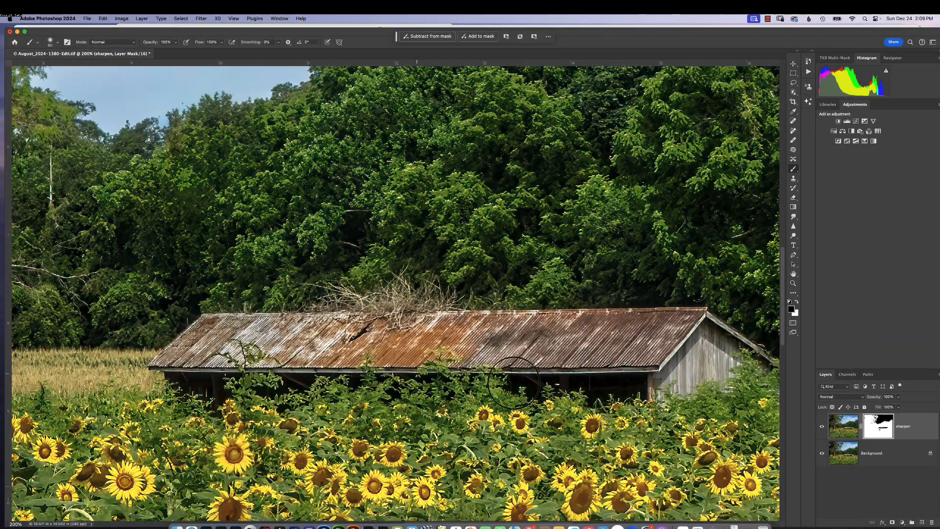
{"action": "mouse_move", "coordinate": [257, 315]}
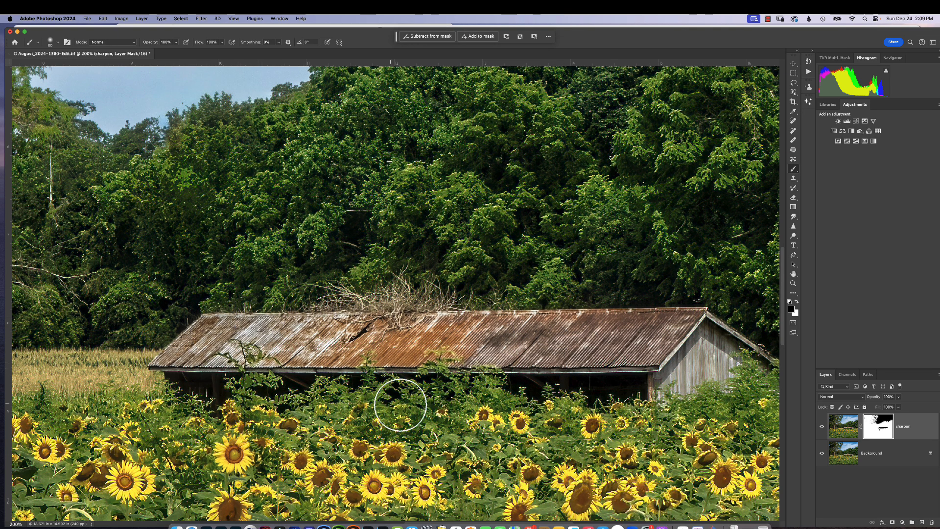
{"action": "mouse_move", "coordinate": [522, 341]}
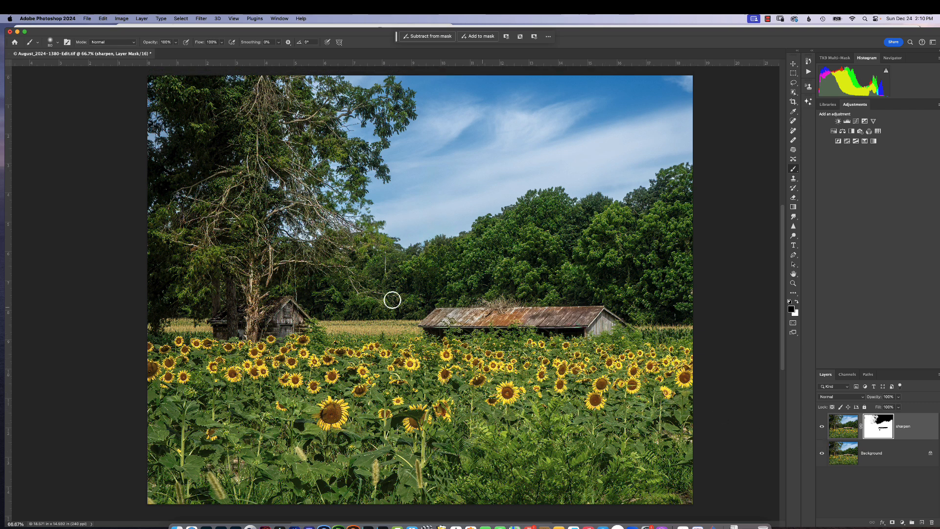
{"action": "mouse_move", "coordinate": [372, 300]}
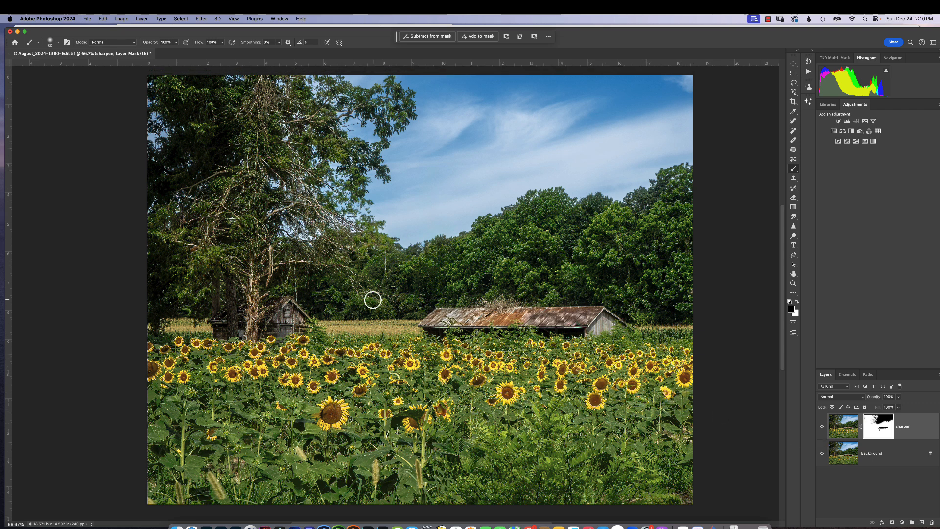
{"action": "mouse_move", "coordinate": [375, 292]}
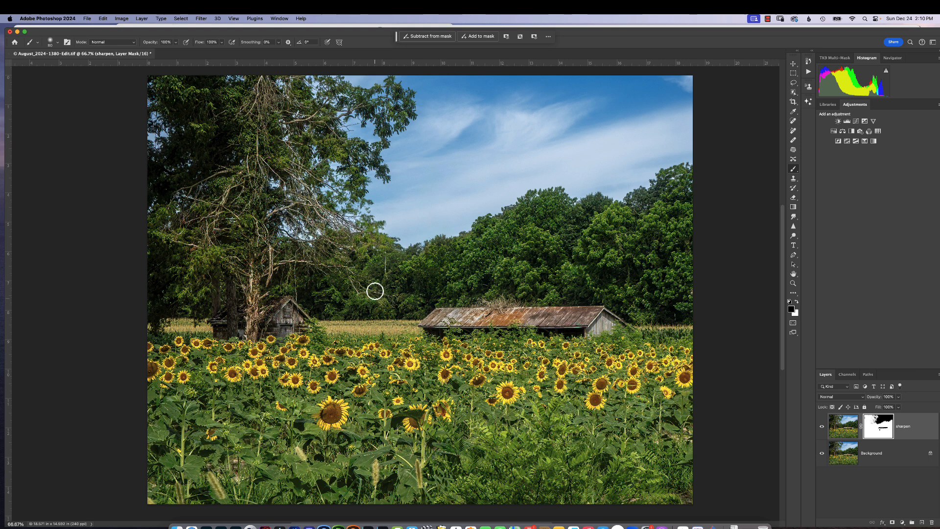
Start Save As and navigate LR WorkDisk > Working Photos to the 2024 Calendar folder as destination.
{"action": "left_click", "coordinate": [87, 18]}
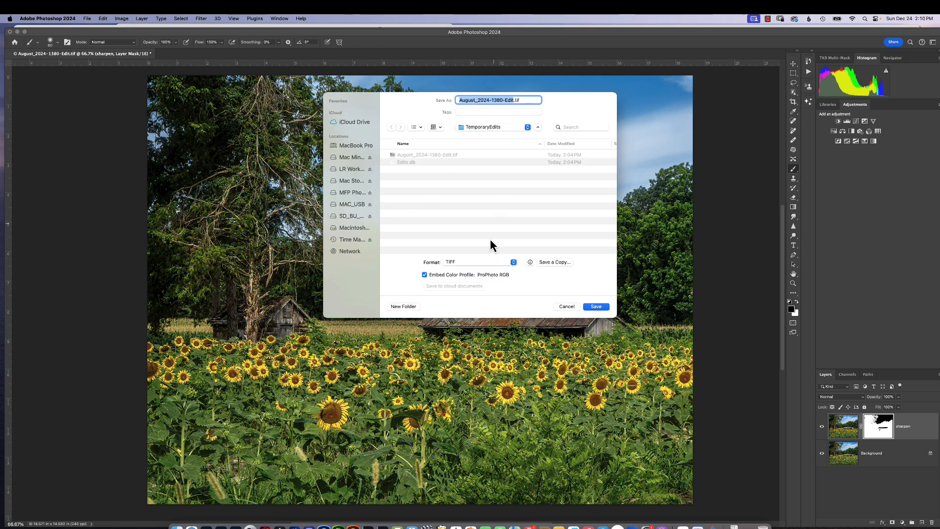
{"action": "mouse_move", "coordinate": [459, 268]}
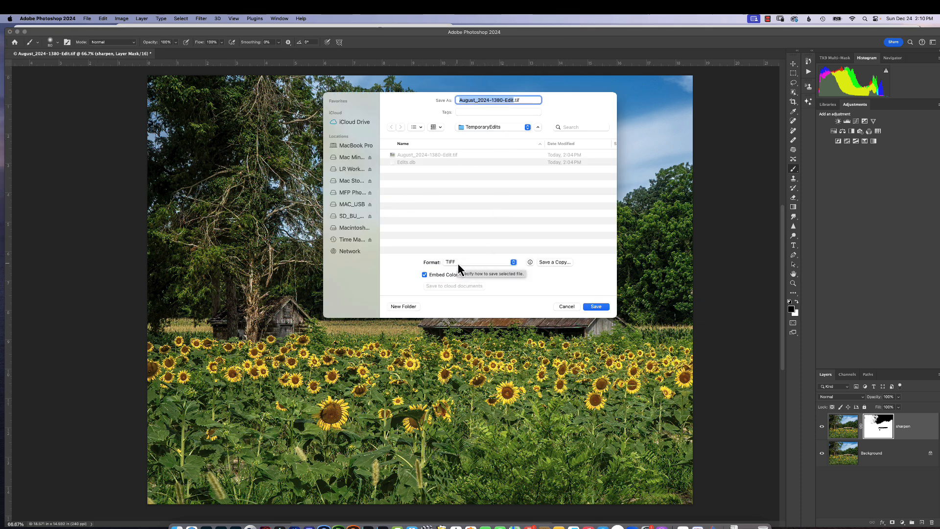
{"action": "mouse_move", "coordinate": [516, 138]}
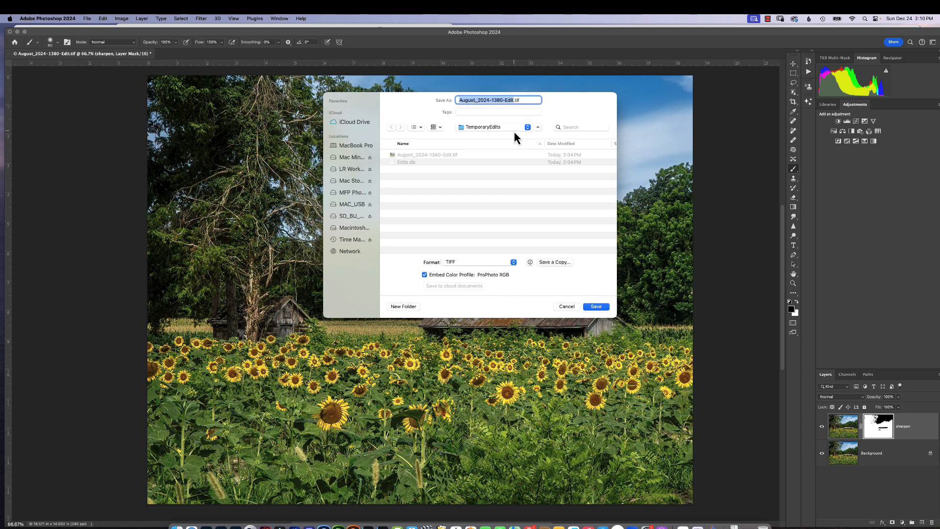
{"action": "mouse_move", "coordinate": [351, 174]}
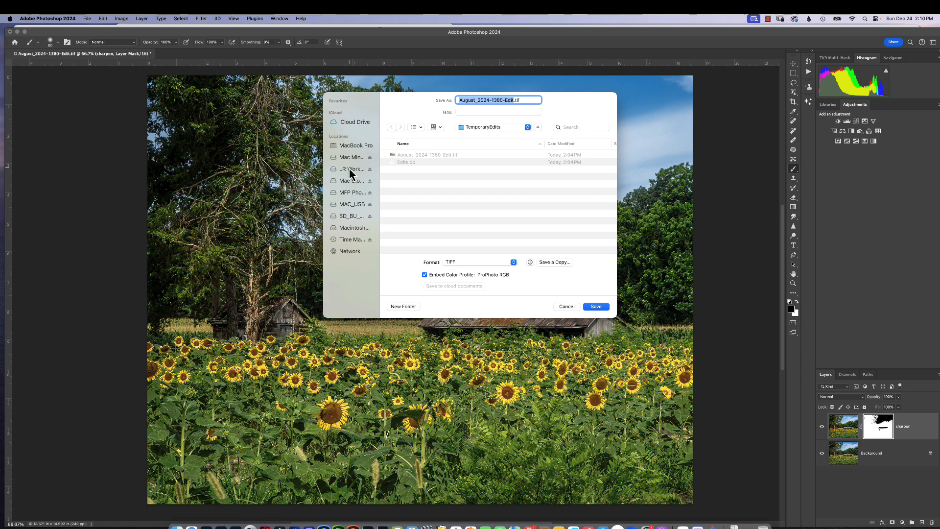
{"action": "left_click", "coordinate": [352, 169]}
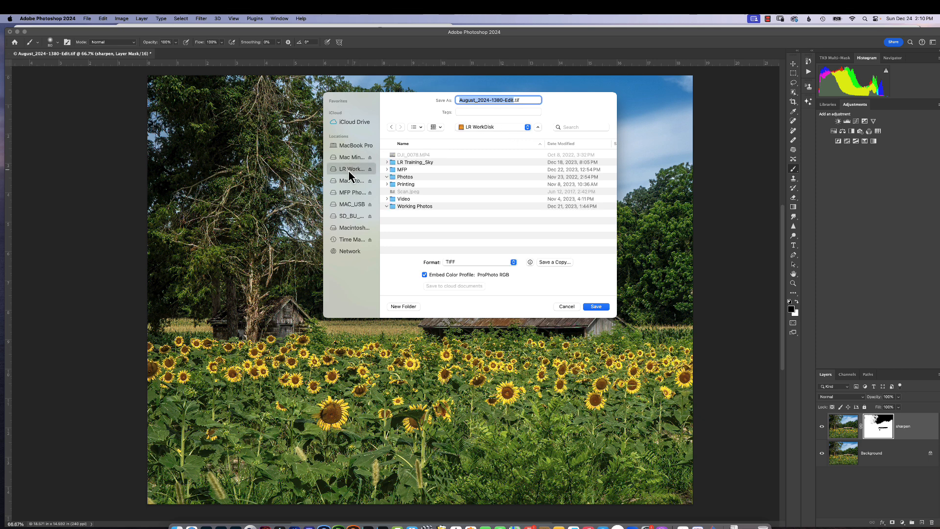
{"action": "left_click", "coordinate": [388, 206]}
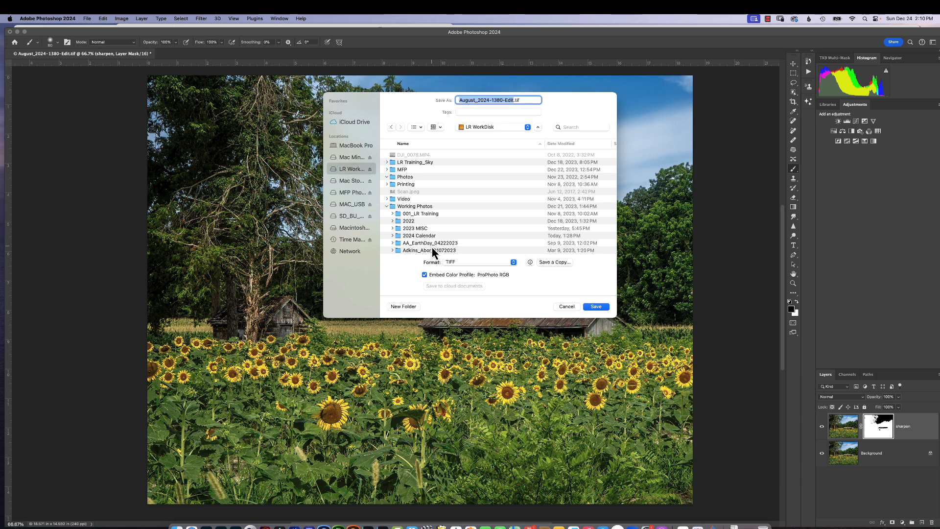
{"action": "left_click", "coordinate": [418, 235]}
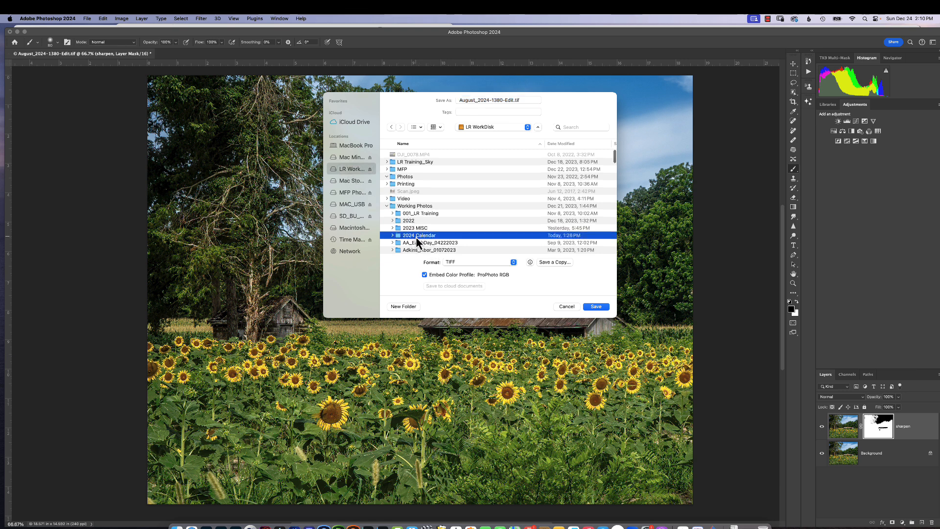
{"action": "double_click", "coordinate": [418, 234]}
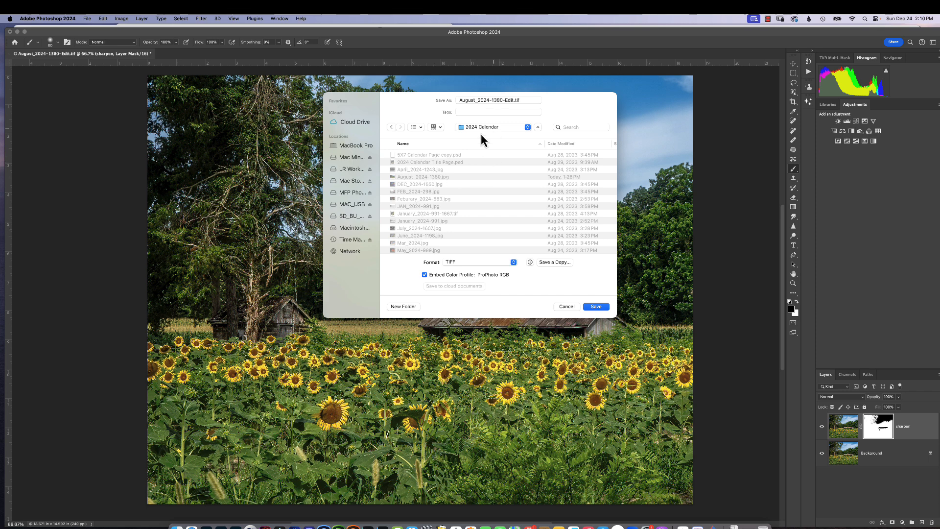
{"action": "mouse_move", "coordinate": [397, 266]}
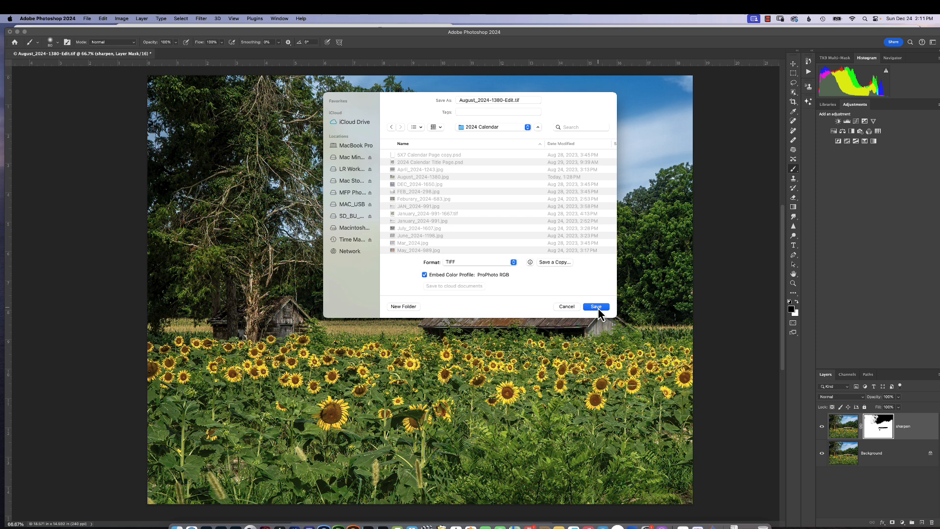
{"action": "mouse_move", "coordinate": [543, 125]}
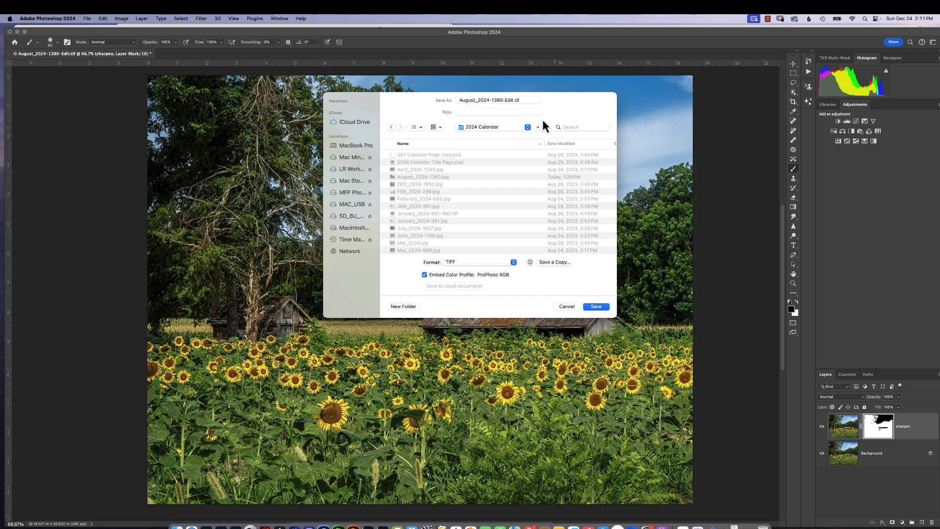
{"action": "mouse_move", "coordinate": [513, 112]}
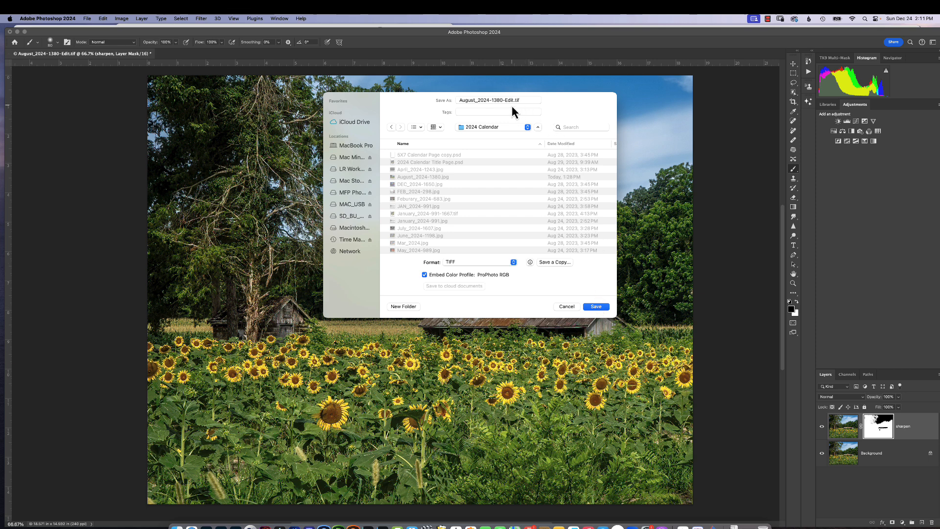
{"action": "mouse_move", "coordinate": [435, 209]}
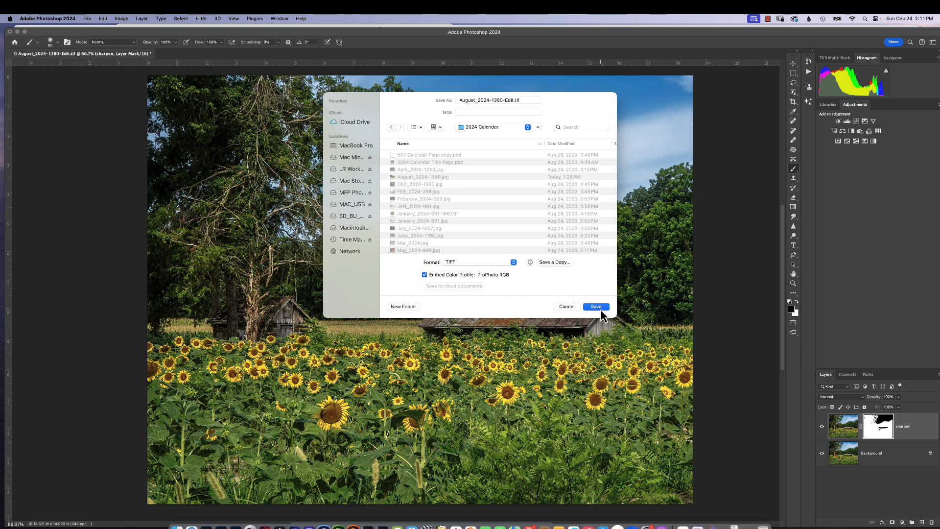
{"action": "mouse_move", "coordinate": [549, 109]}
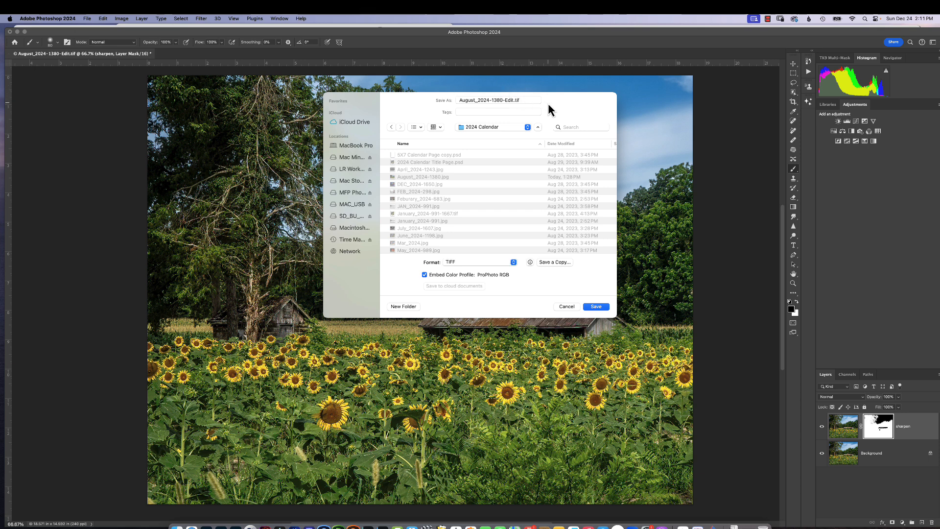
{"action": "mouse_move", "coordinate": [549, 132]}
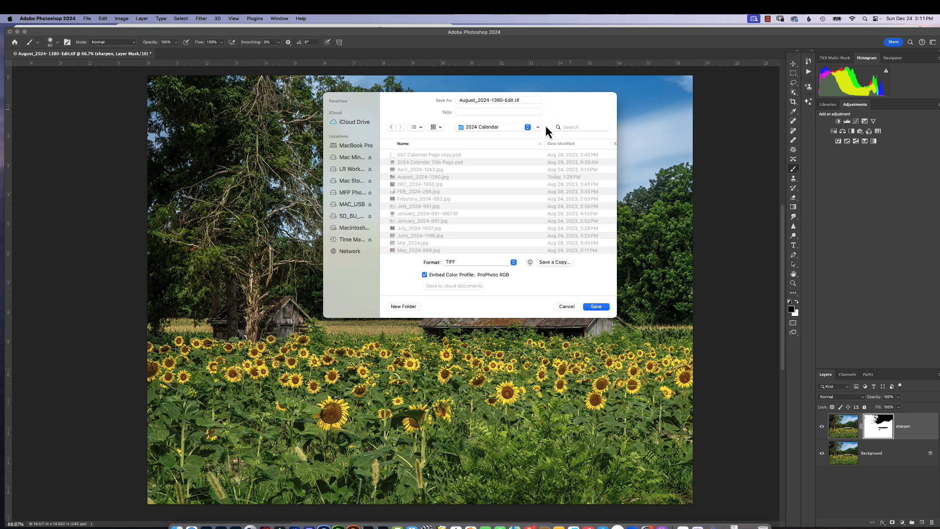
Save the TIFF with no image compression, keeping layers despite the larger file size.
{"action": "left_click", "coordinate": [594, 306]}
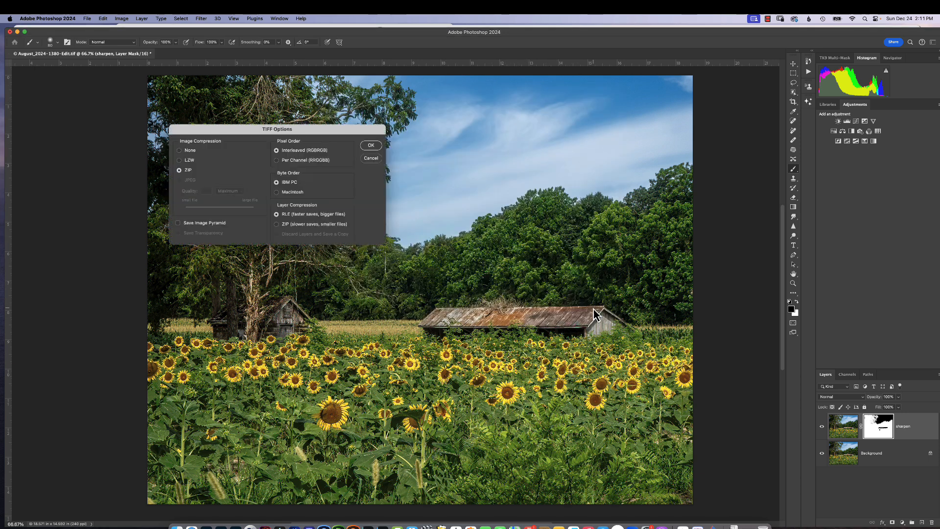
{"action": "mouse_move", "coordinate": [189, 158]}
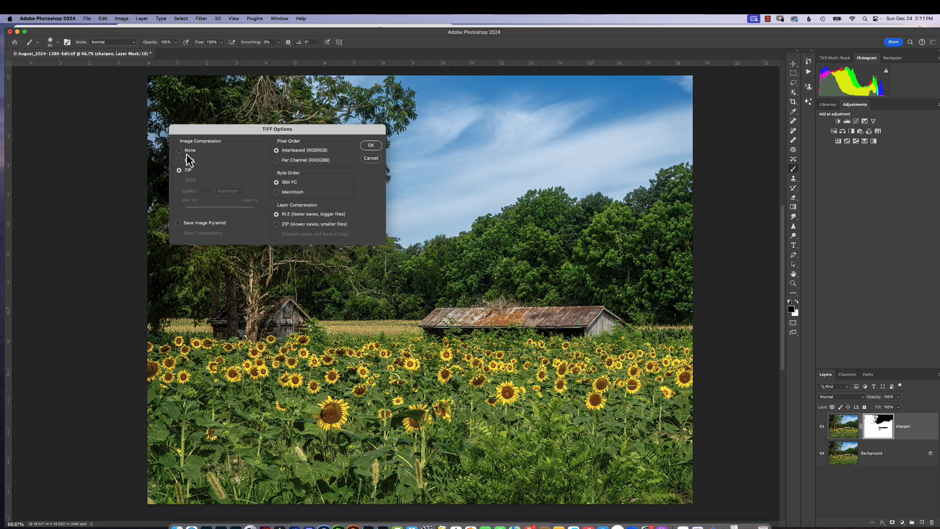
{"action": "left_click", "coordinate": [178, 150]}
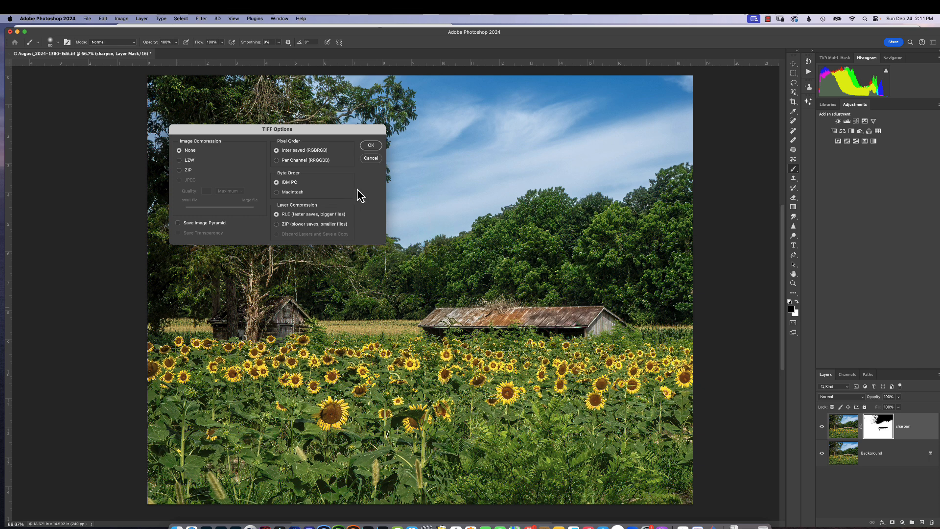
{"action": "left_click", "coordinate": [370, 145]}
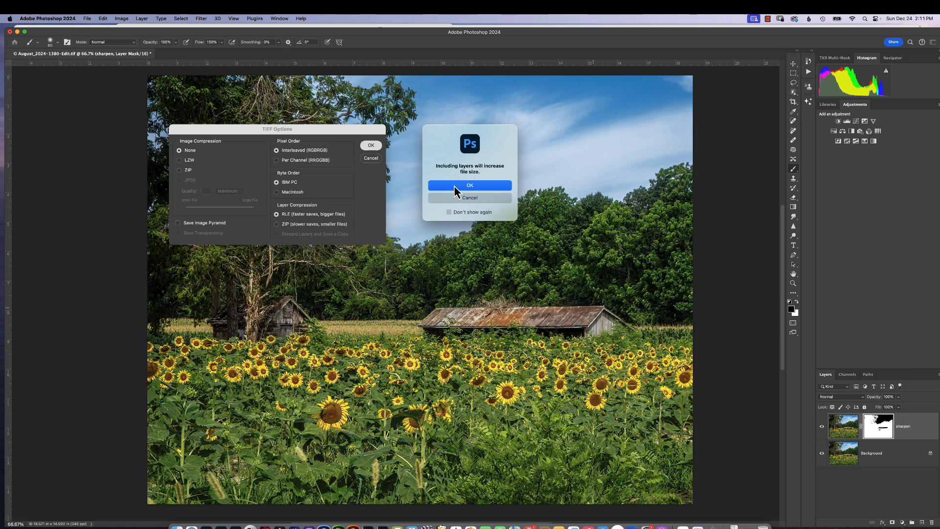
{"action": "left_click", "coordinate": [468, 185]}
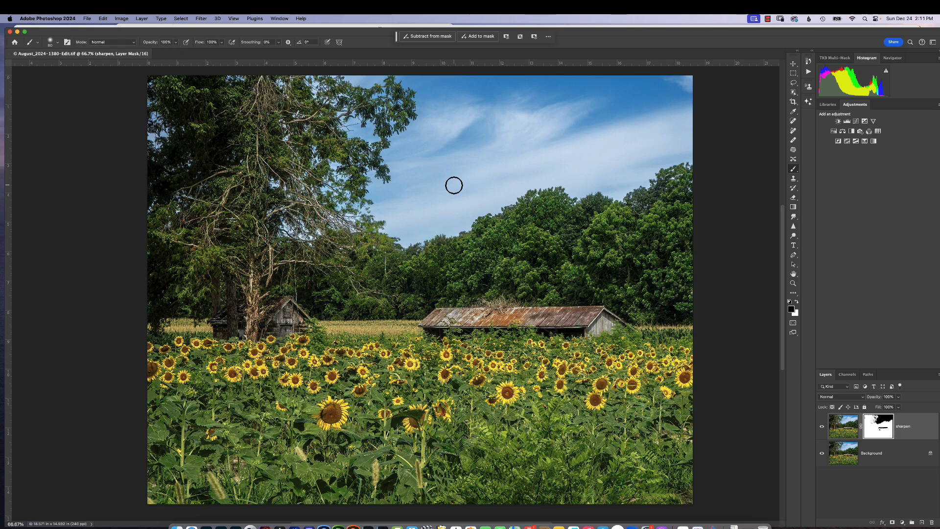
{"action": "mouse_move", "coordinate": [248, 527]}
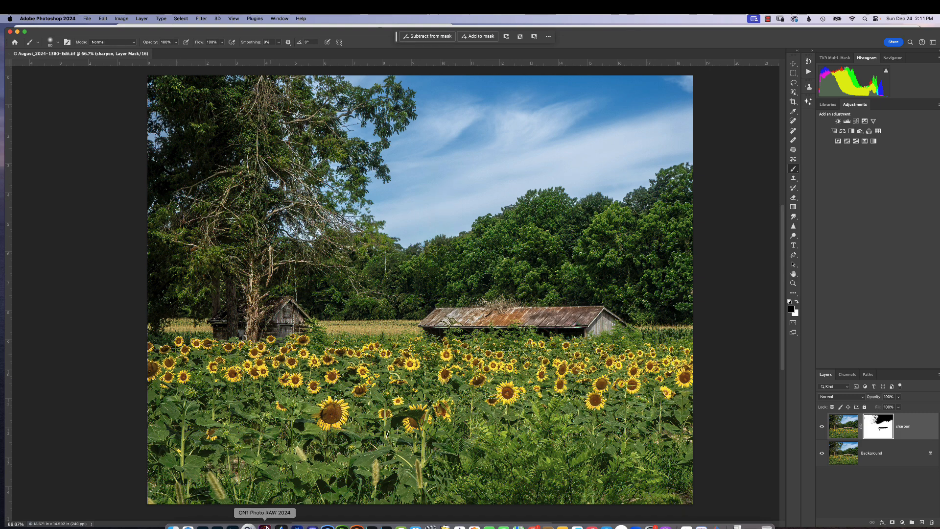
Check the new Edit TIFF in Lightroom's 2024 Calendar folder, then return to the Photoshop document.
{"action": "left_click", "coordinate": [247, 528]}
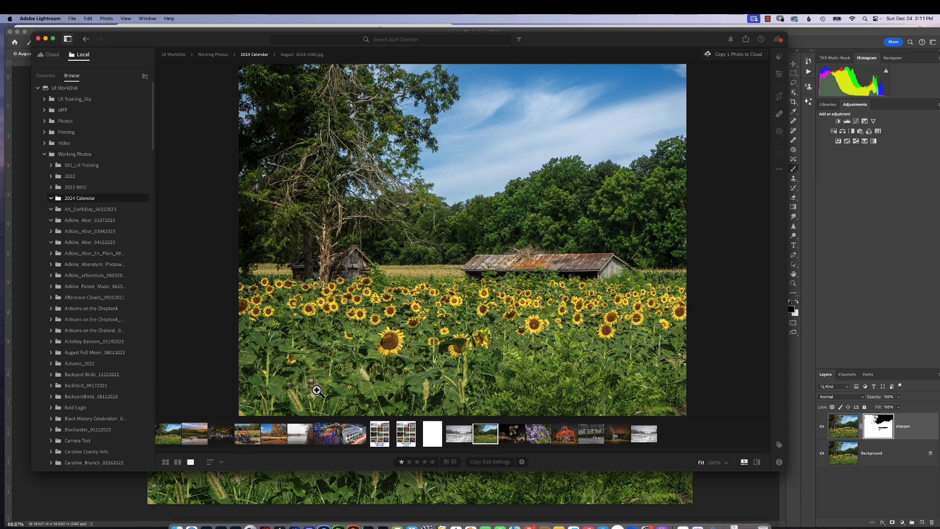
{"action": "left_click", "coordinate": [167, 433]}
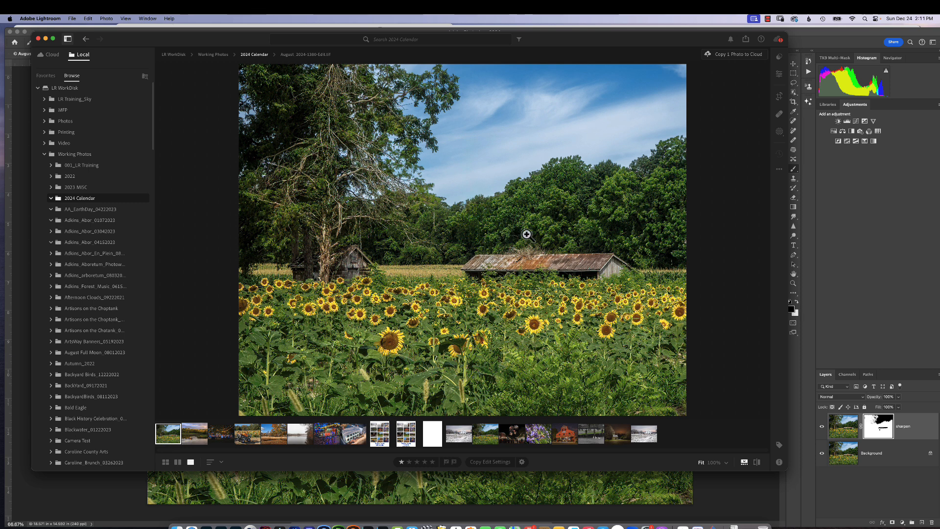
{"action": "mouse_move", "coordinate": [288, 321]}
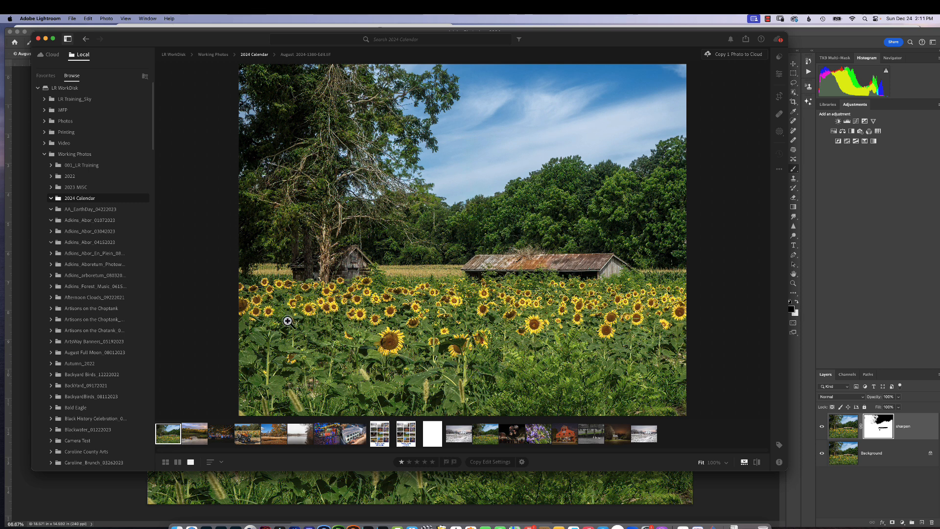
{"action": "left_click", "coordinate": [194, 434]}
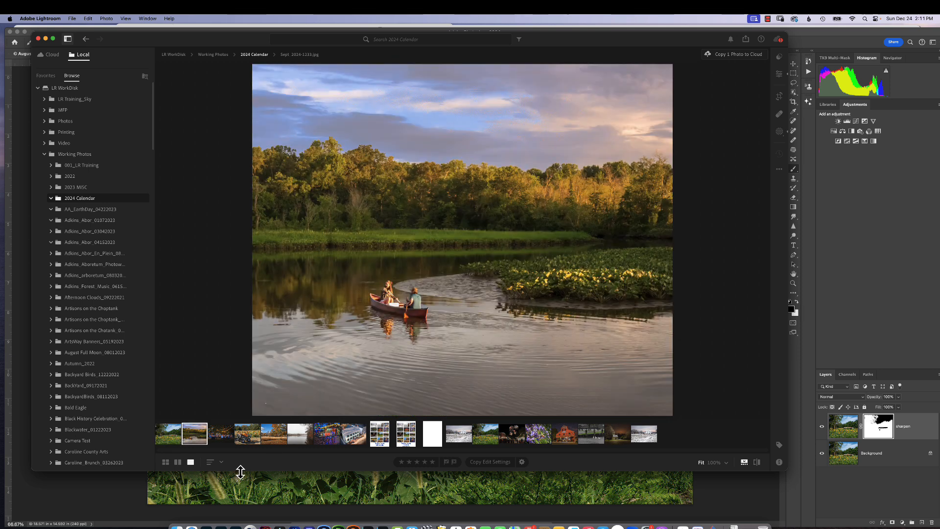
{"action": "left_click", "coordinate": [167, 433]}
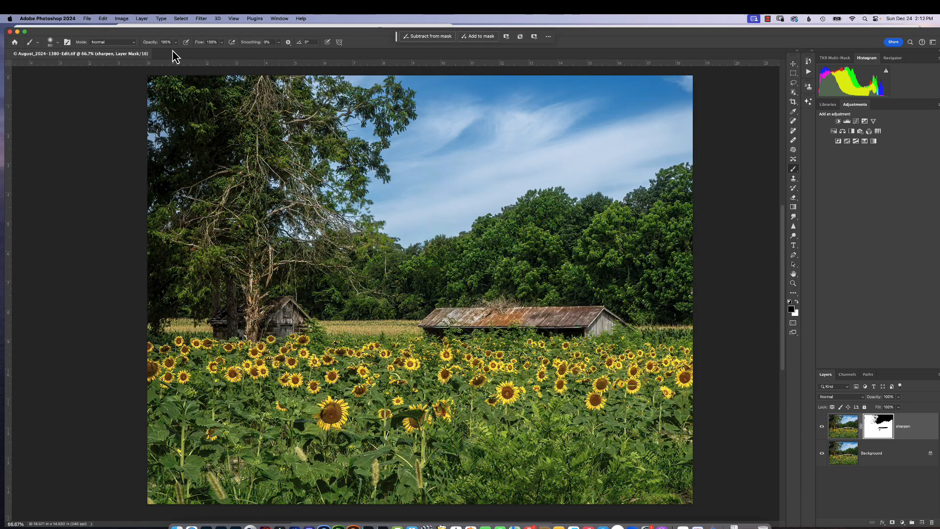
Show the Select menu over the layered sunflower edit.
{"action": "left_click", "coordinate": [180, 18]}
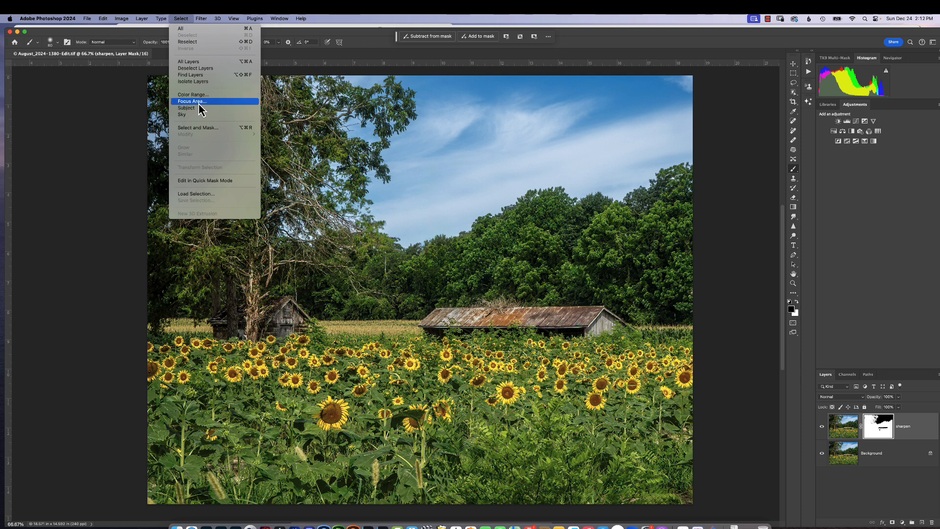
{"action": "mouse_move", "coordinate": [192, 114]}
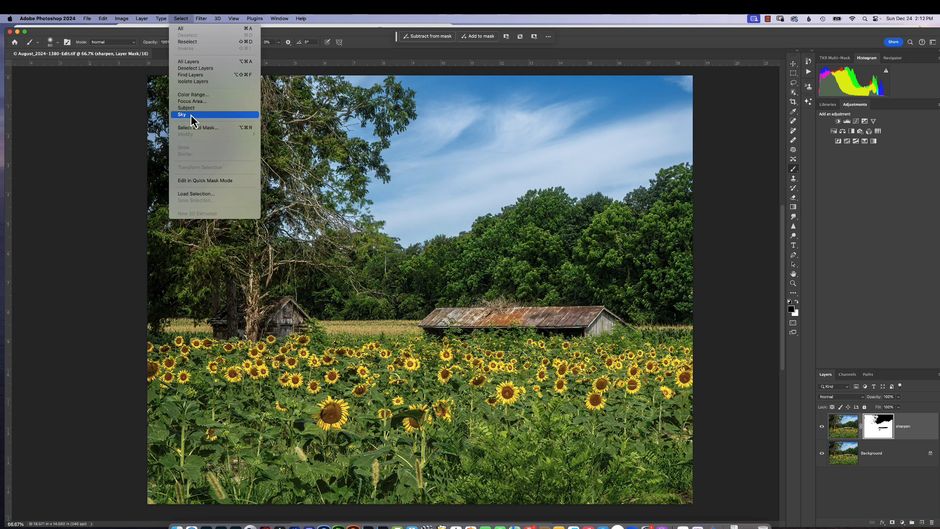
{"action": "mouse_move", "coordinate": [202, 101]}
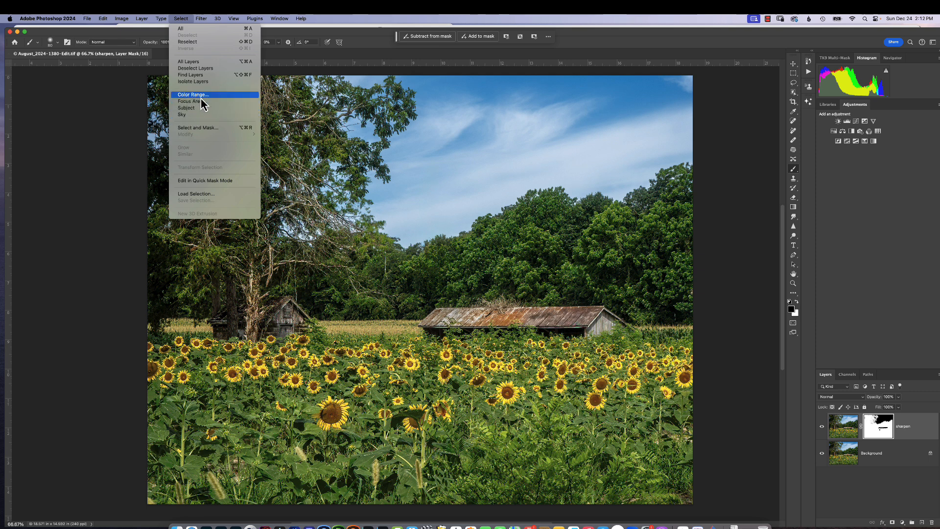
Select the yellow sunflower blossoms with Color Range sampled from a petal.
{"action": "left_click", "coordinate": [192, 94]}
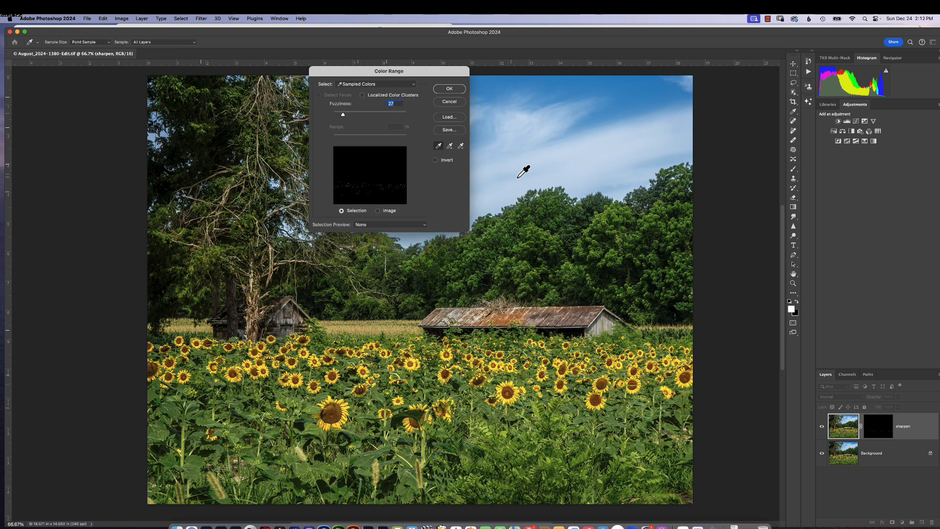
{"action": "mouse_move", "coordinate": [514, 381]}
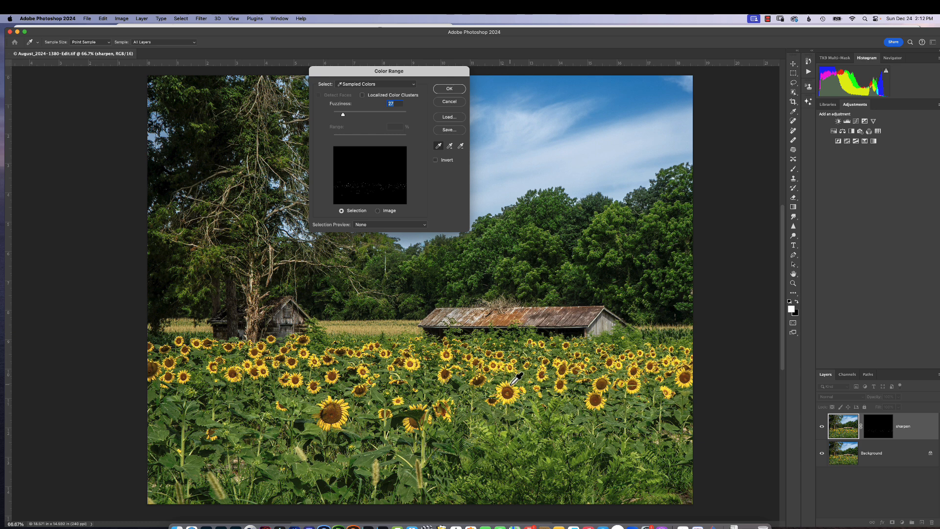
{"action": "left_click", "coordinate": [512, 378]}
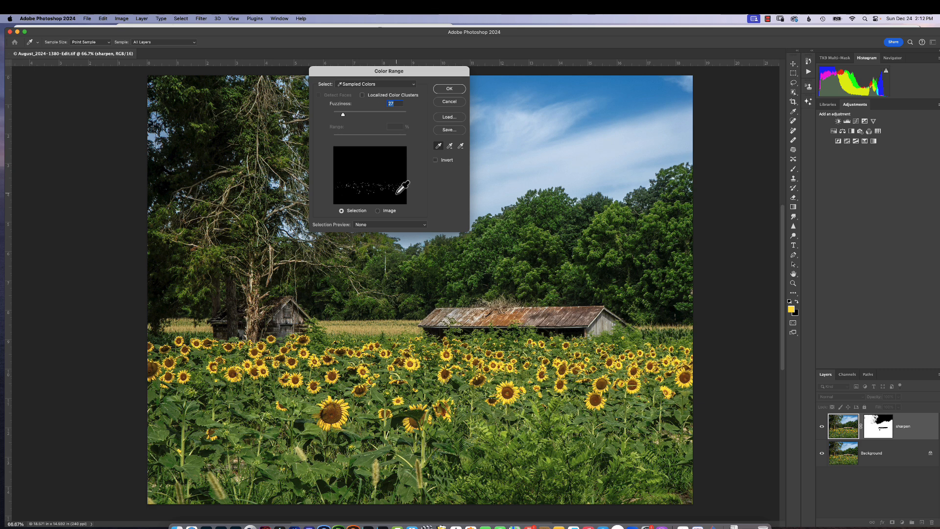
{"action": "mouse_move", "coordinate": [401, 189]}
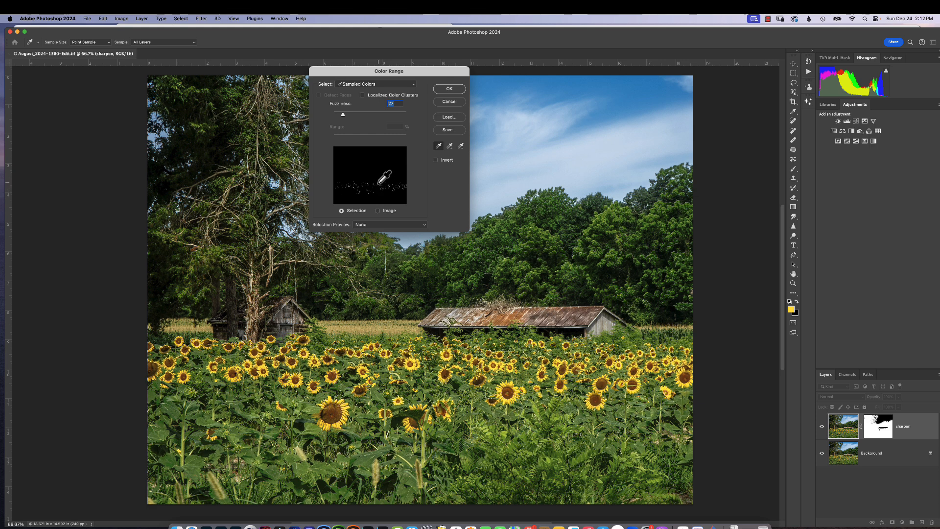
{"action": "left_click", "coordinate": [449, 89]}
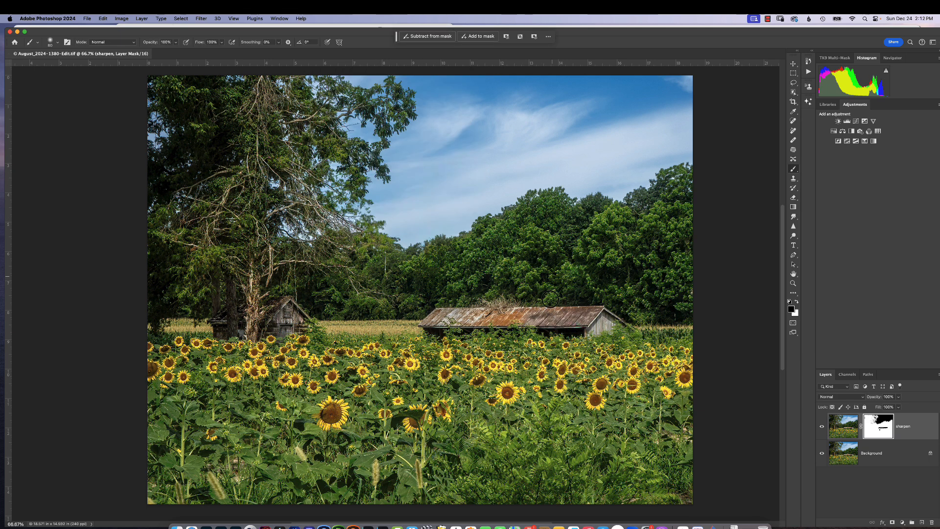
{"action": "mouse_move", "coordinate": [540, 347]}
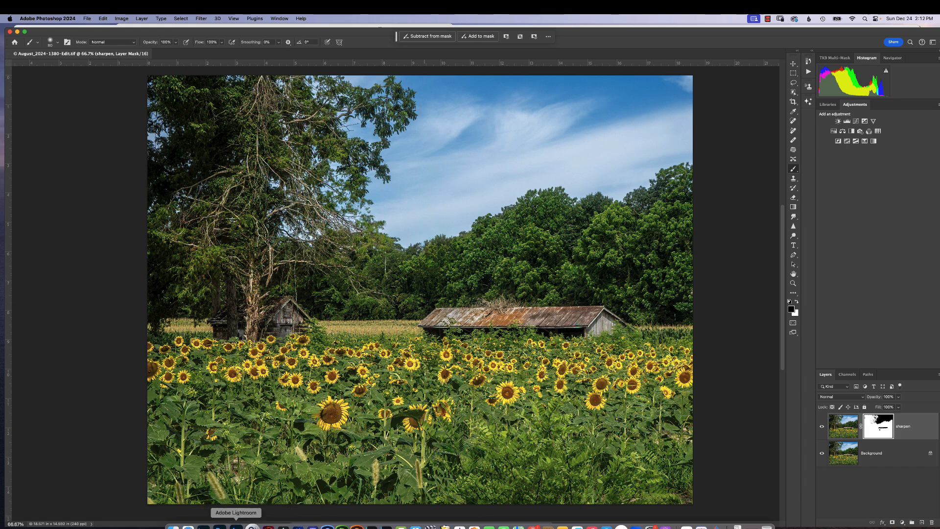
Switch to Lightroom to view the edited sunflower TIFF in the 2024 Calendar folder.
{"action": "left_click", "coordinate": [252, 528]}
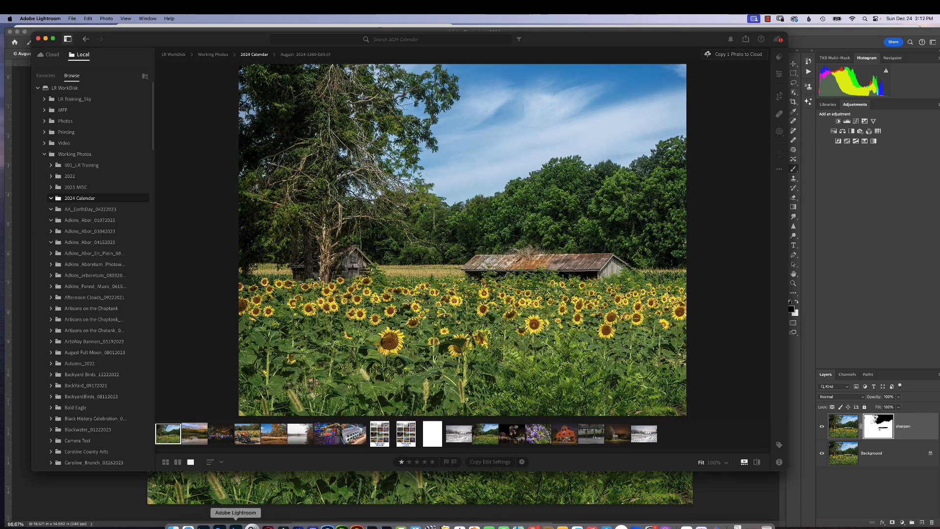